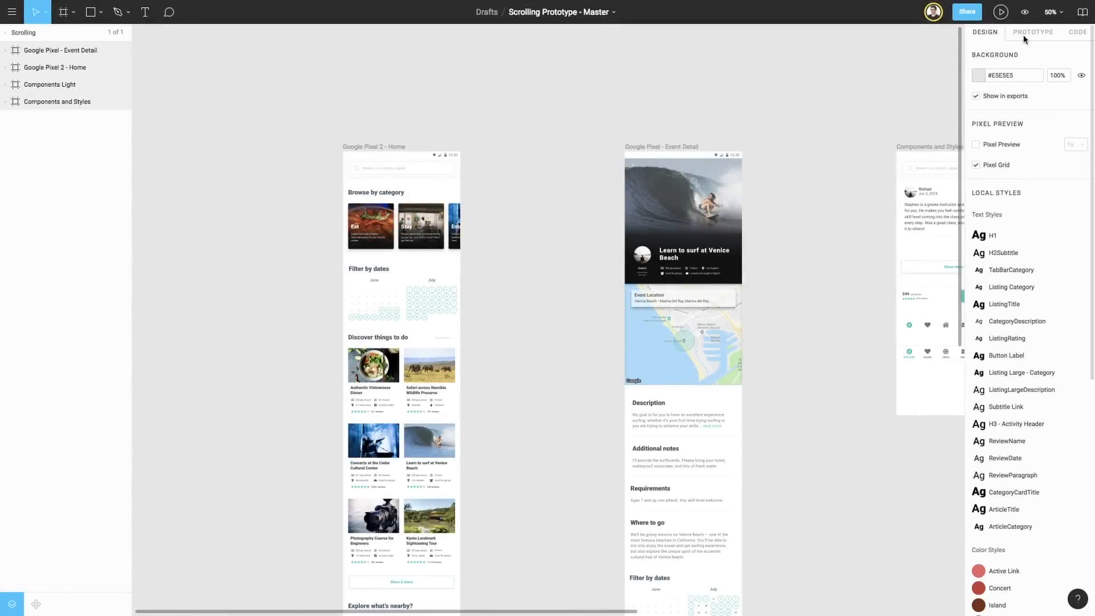
Show the prototype view with connections from the Home cards to Event Detail
click(1032, 32)
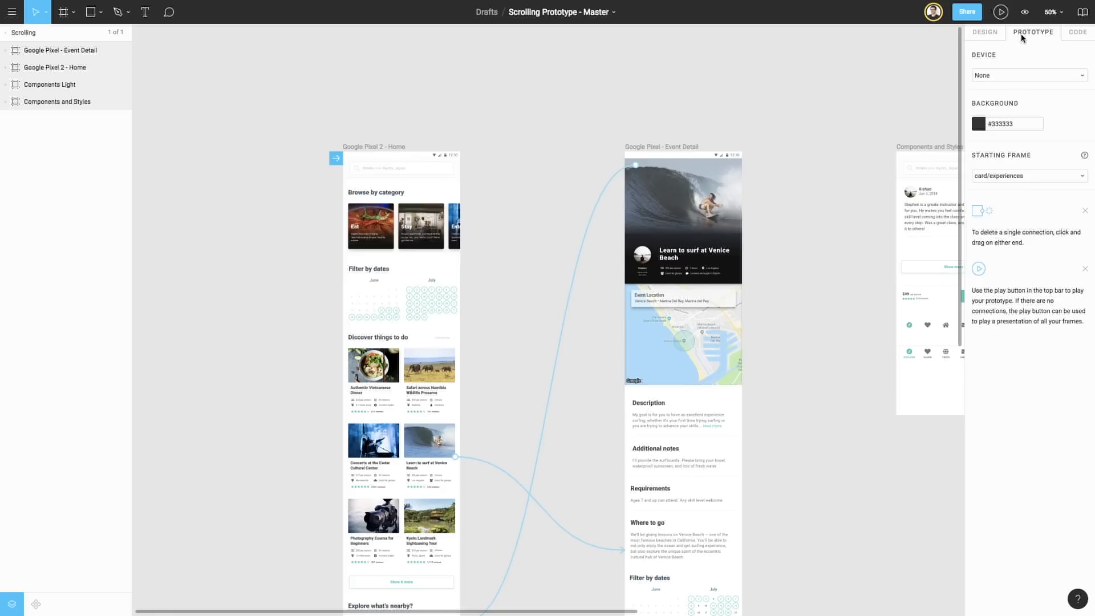
Present the Home screen prototype and scroll down through it in the preview
click(1000, 12)
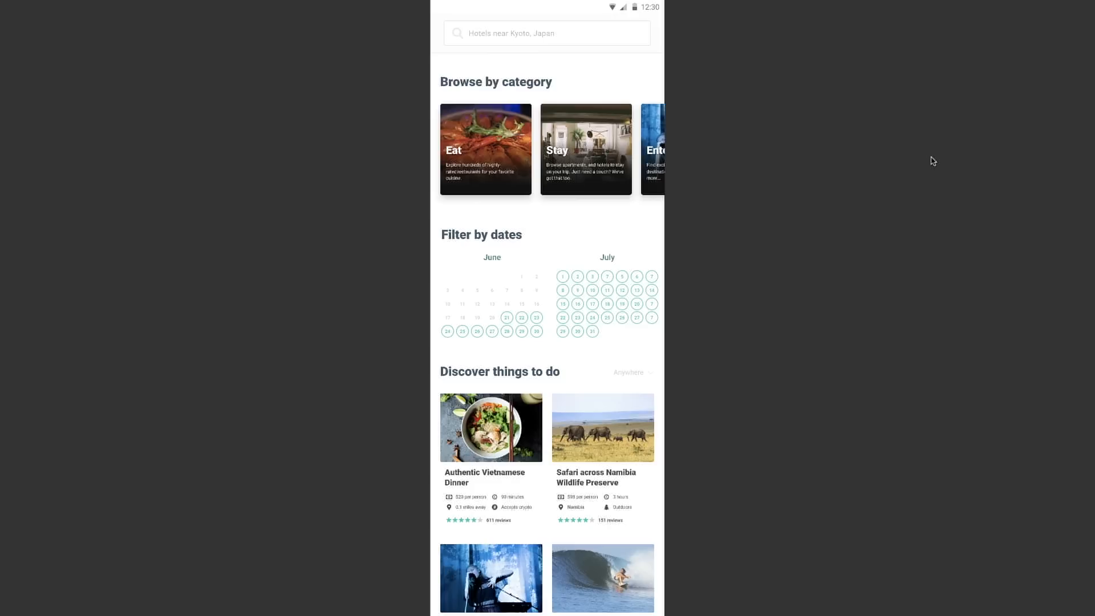
mouse_move(557, 193)
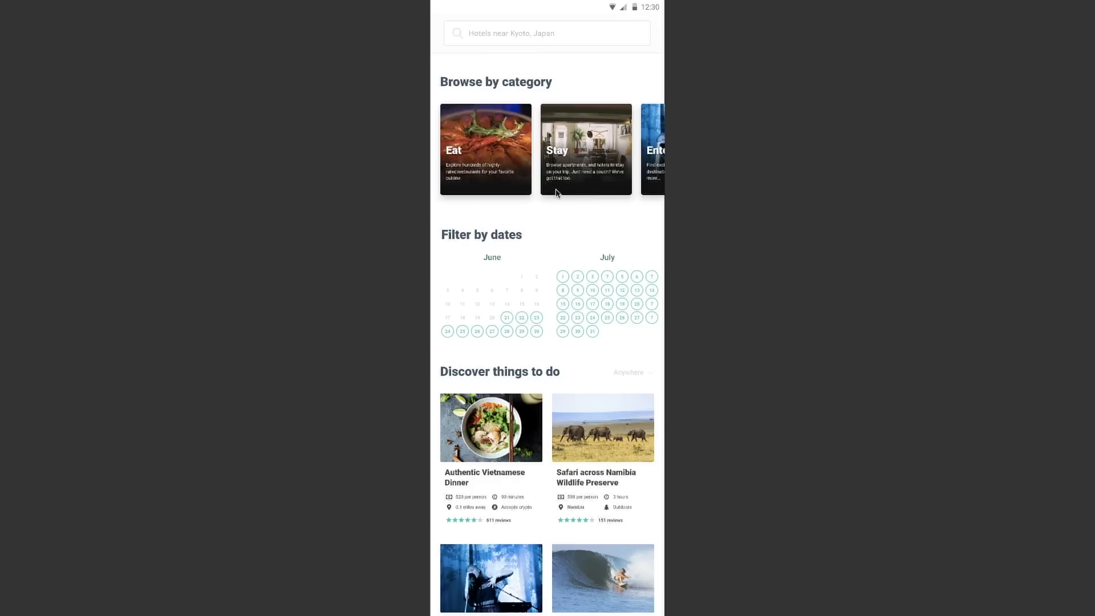
mouse_move(545, 221)
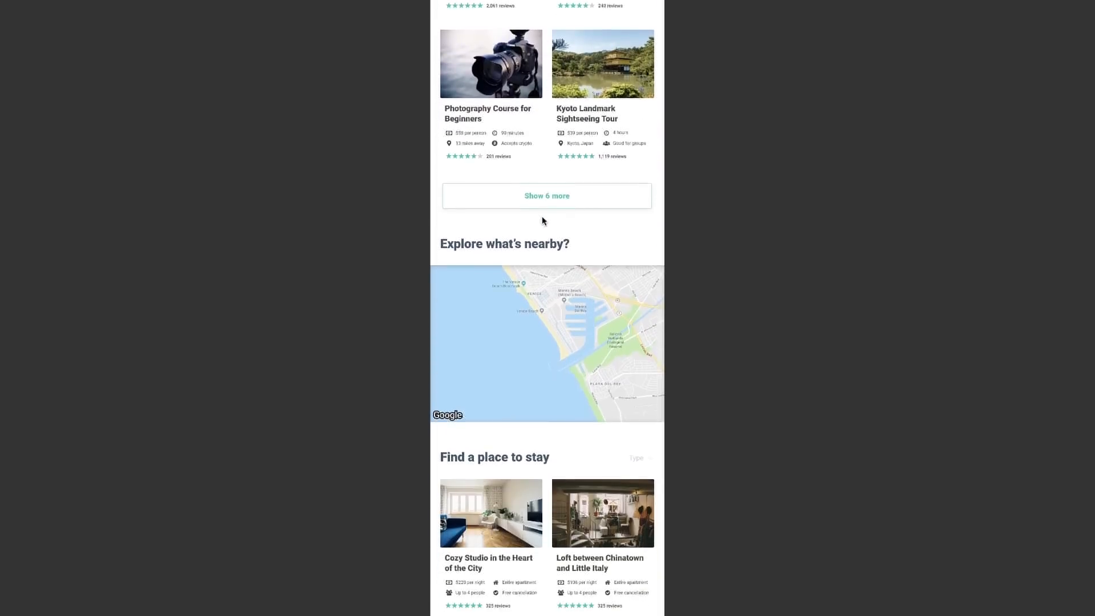
scroll(down, 3)
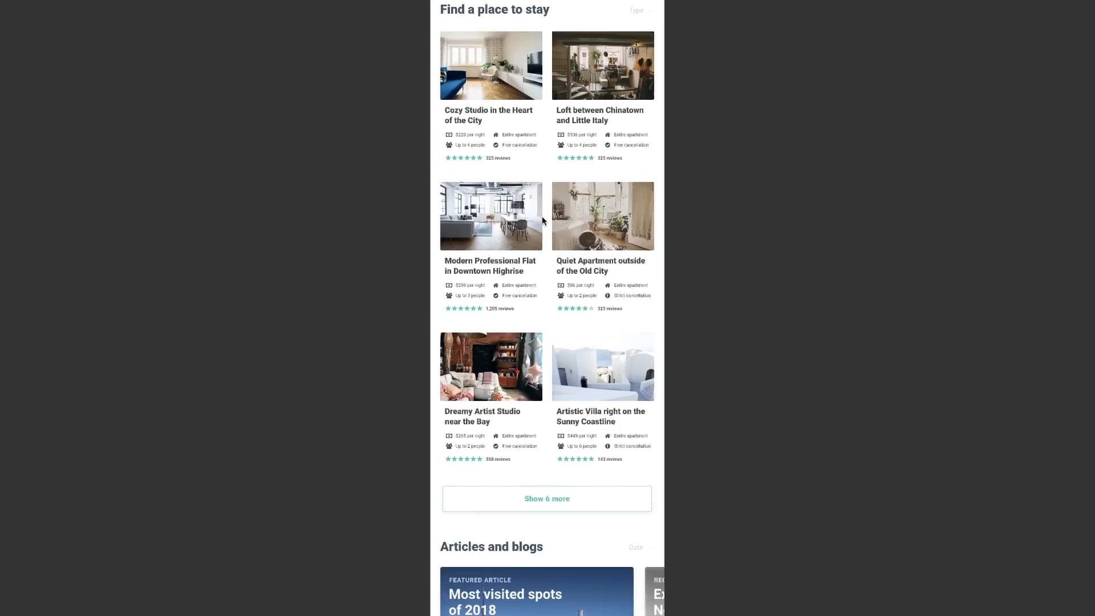
scroll(down, 3)
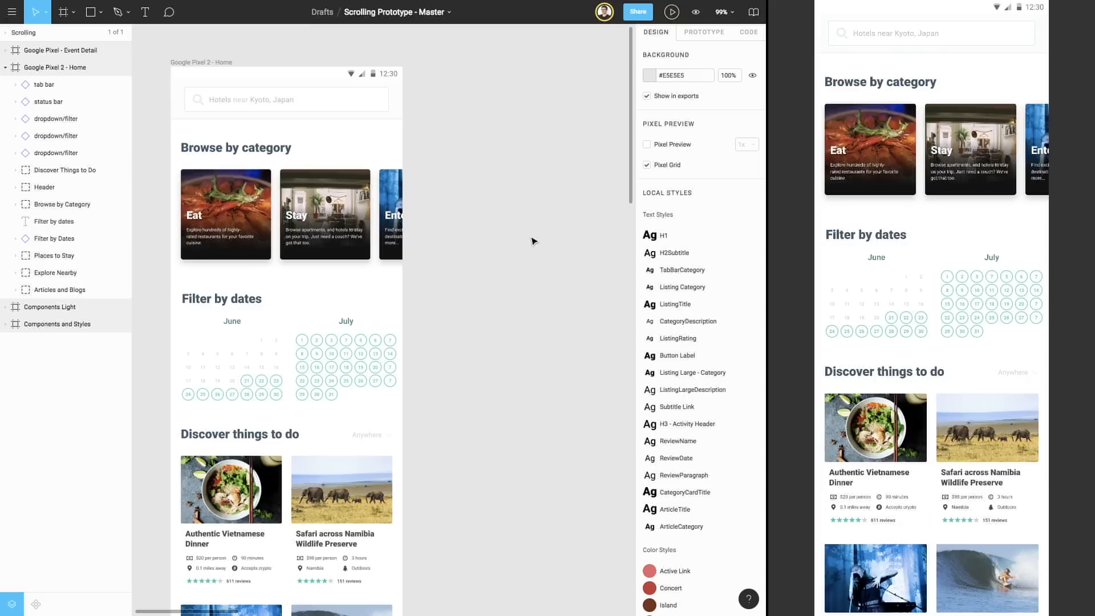
Tick 'Fix position when scrolling' for the Home status bar, then scroll to check it
click(47, 101)
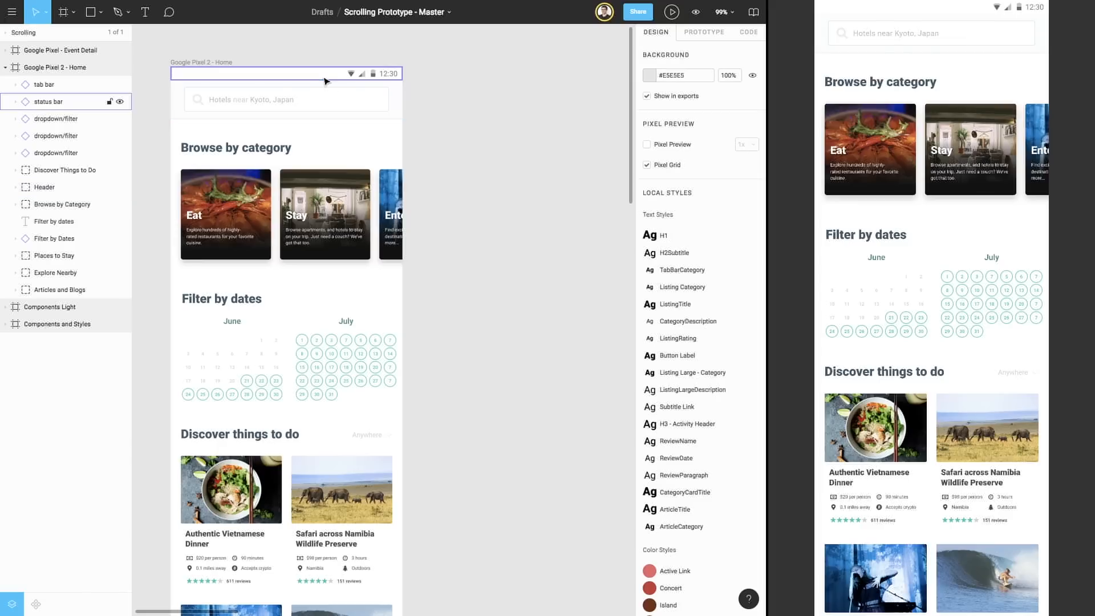
click(285, 73)
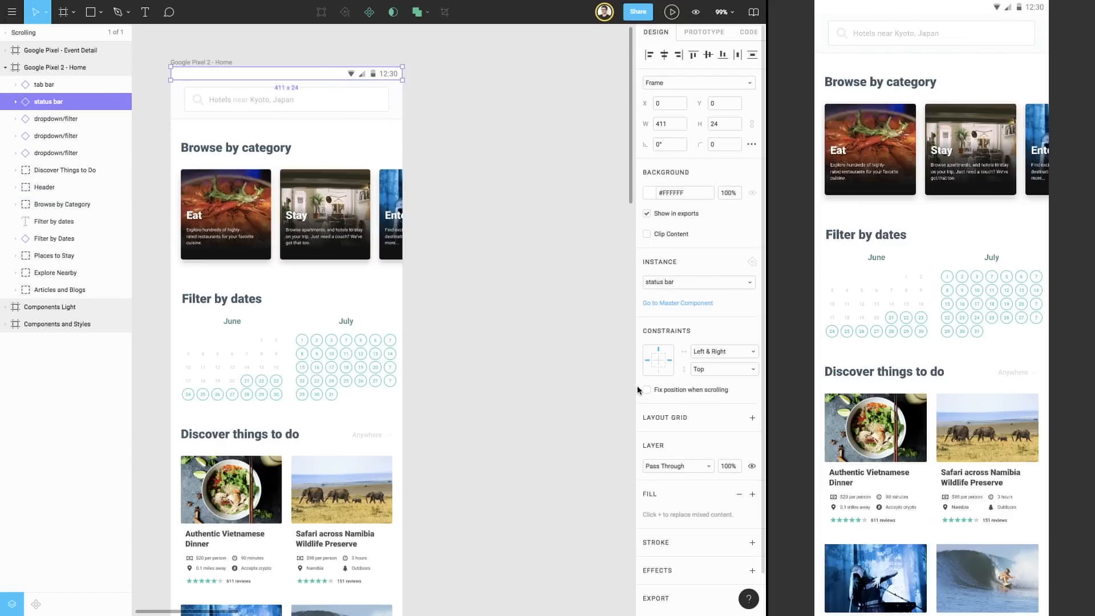
click(646, 389)
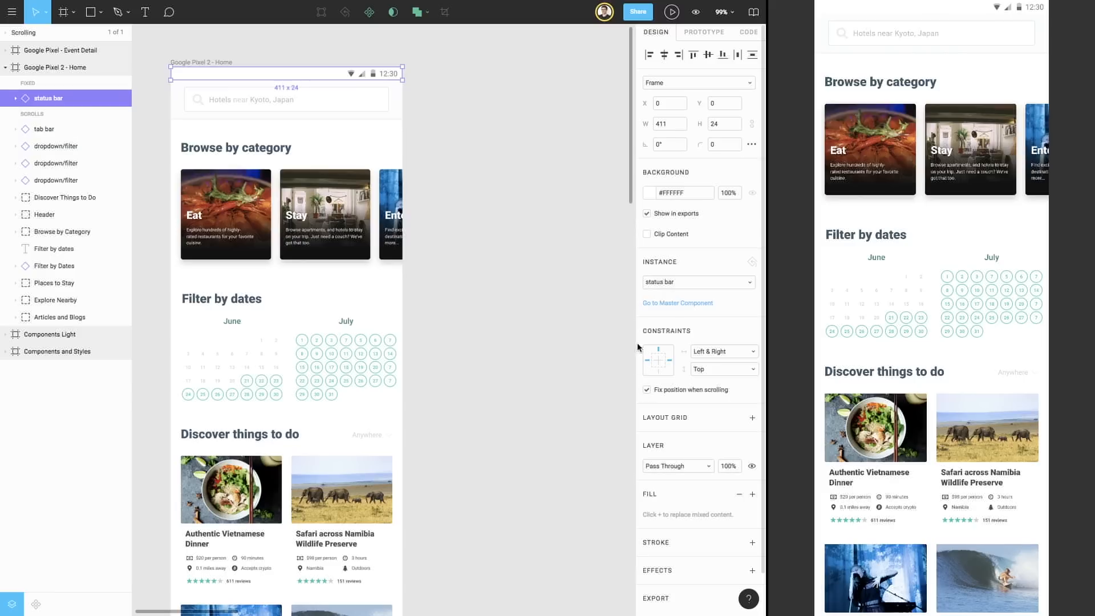
mouse_move(634, 187)
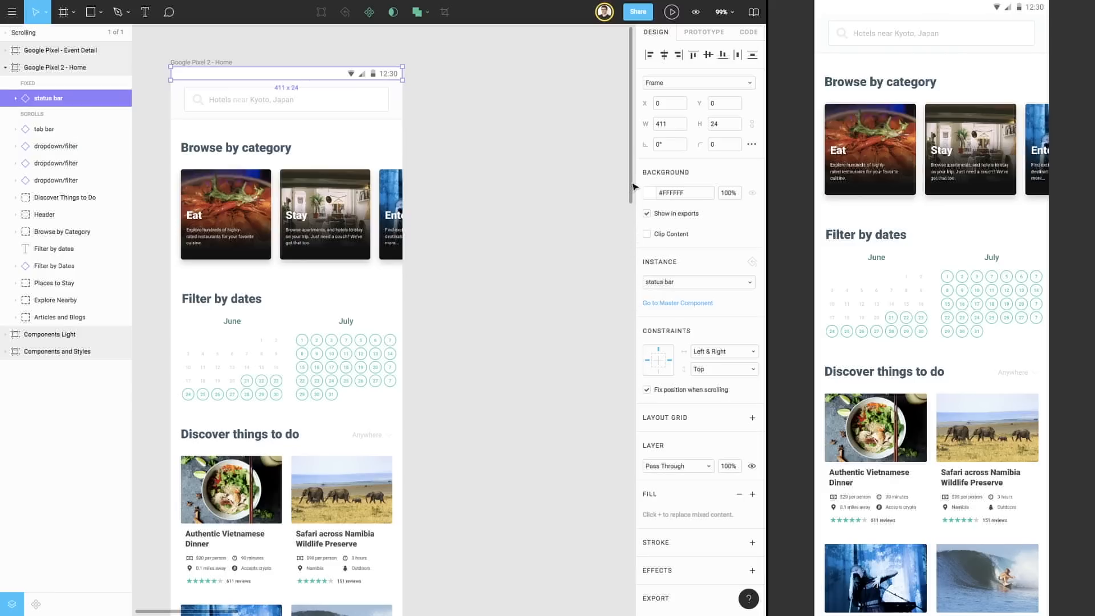
scroll(down, 3)
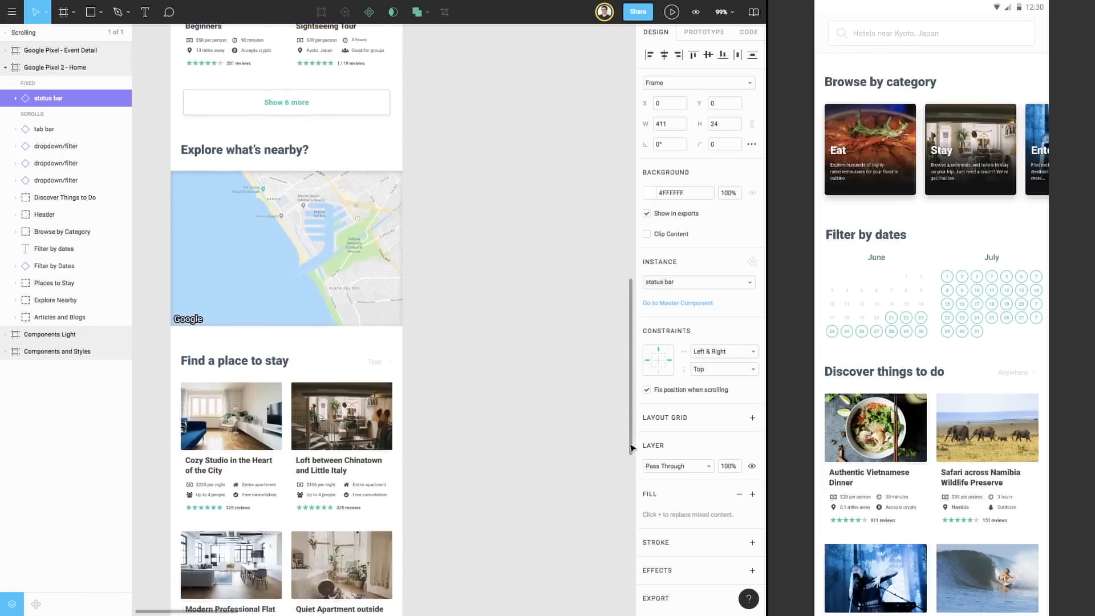
scroll(down, 3)
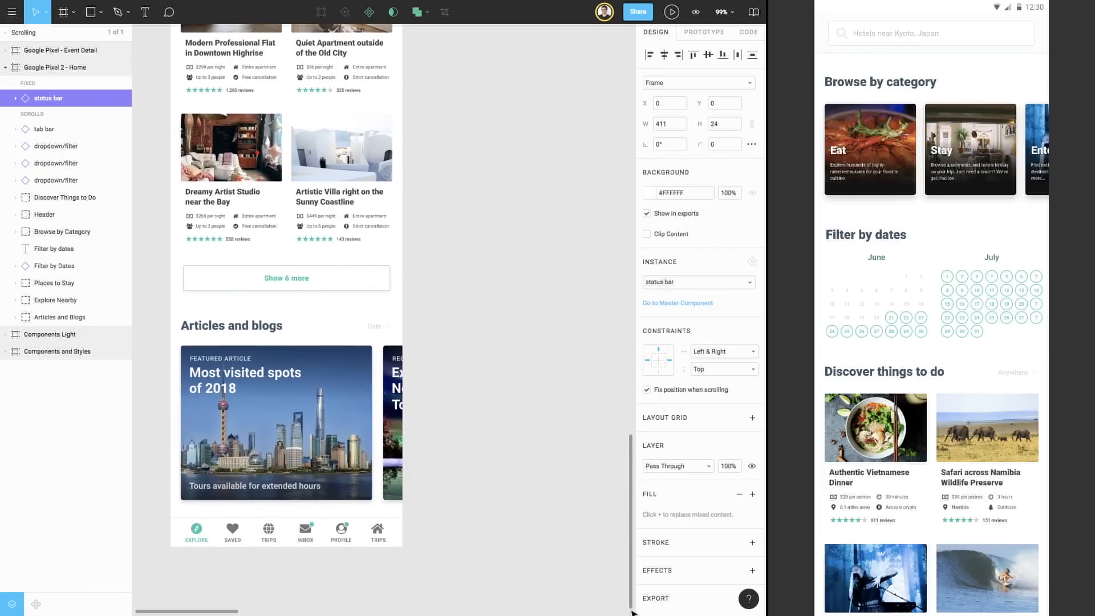
Pin the bottom tab bar when scrolling and test it by scrolling the preview
click(44, 128)
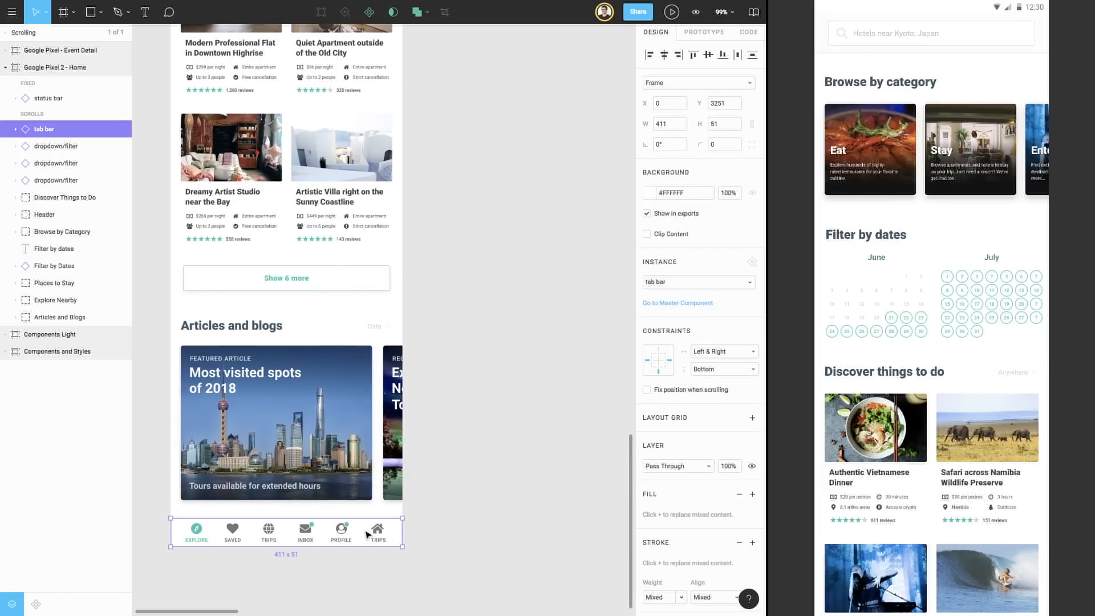
mouse_move(614, 417)
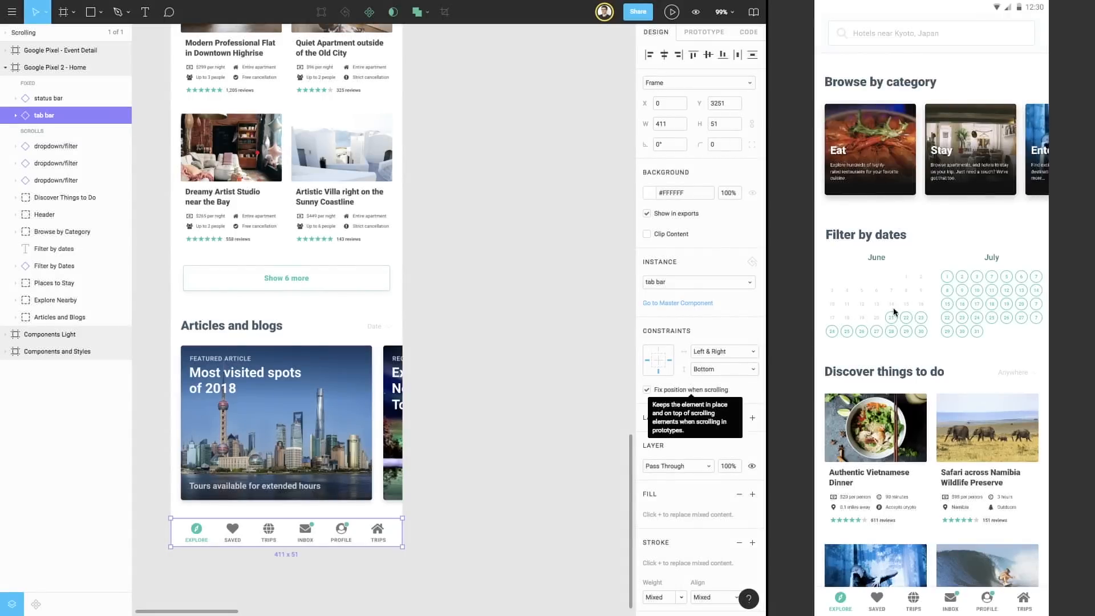
mouse_move(912, 308)
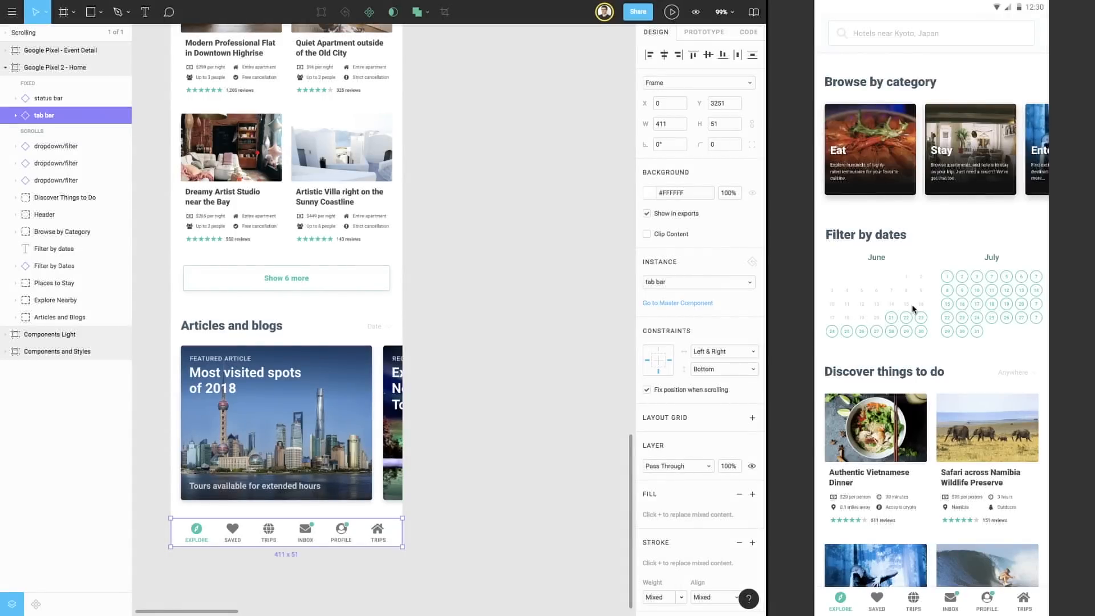
scroll(down, 3)
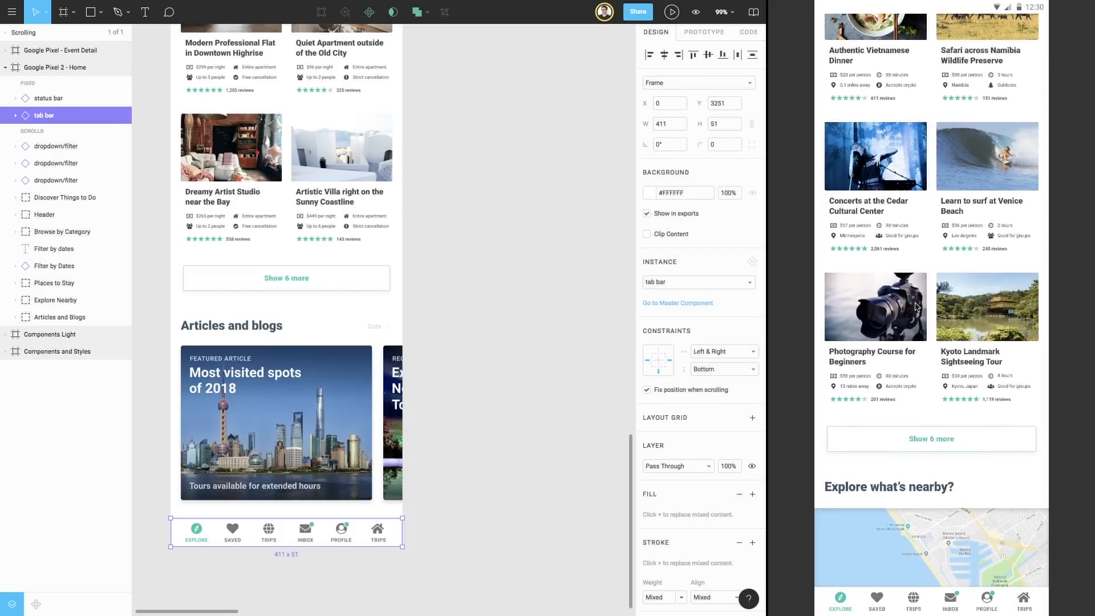
scroll(down, 3)
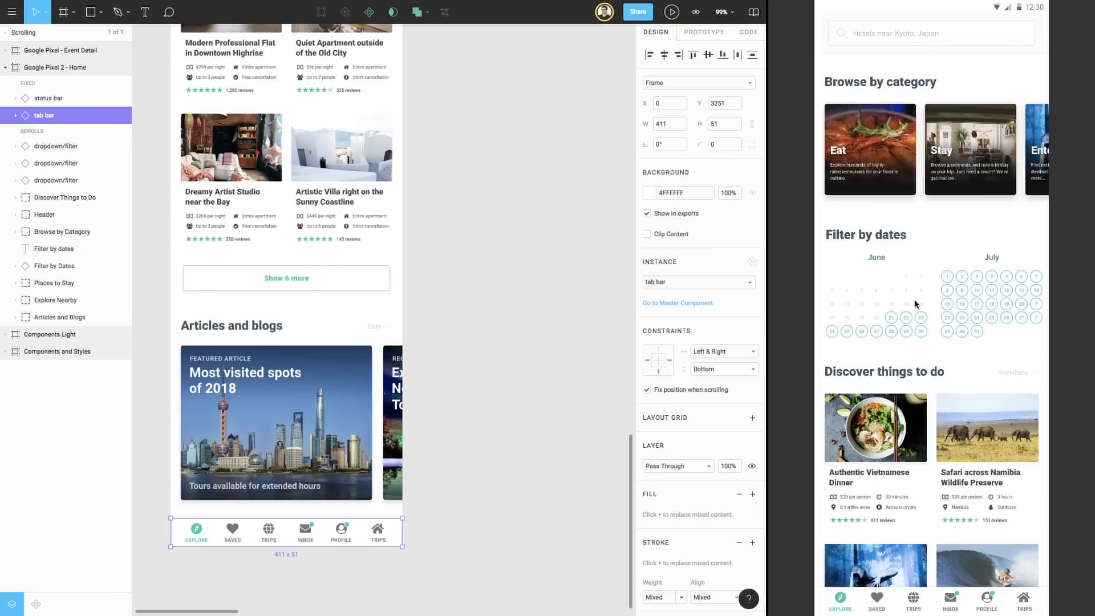
mouse_move(669, 457)
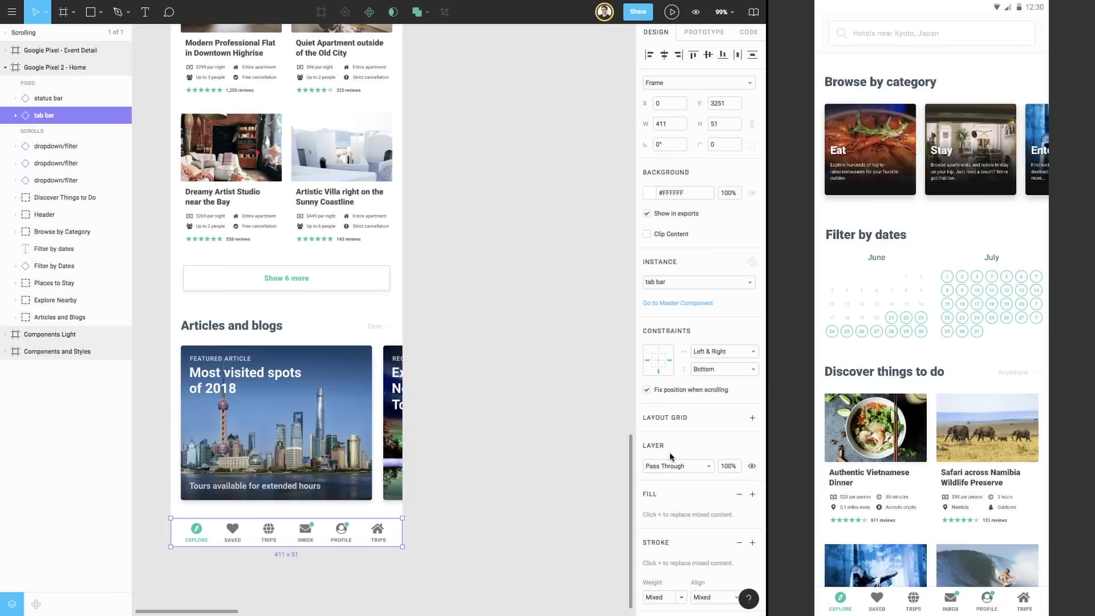
mouse_move(632, 485)
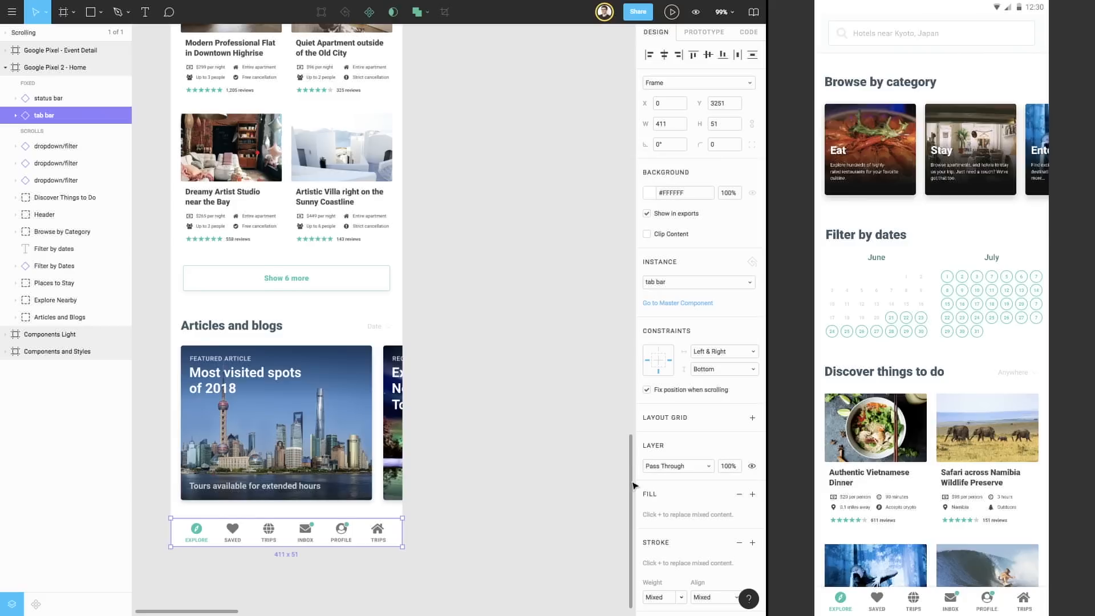
scroll(down, 3)
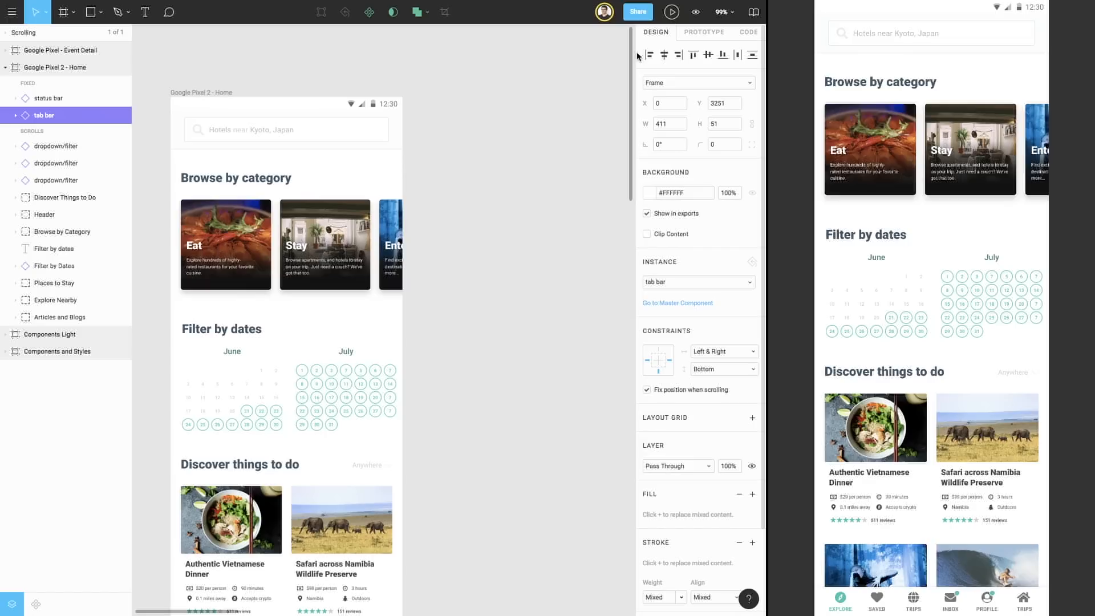
mouse_move(346, 74)
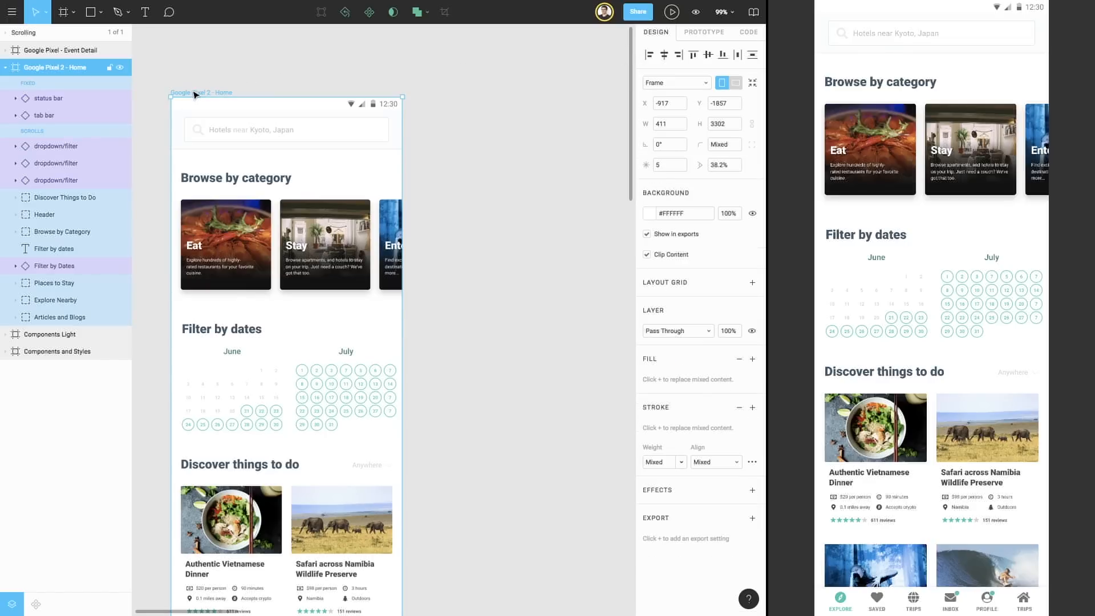
mouse_move(531, 233)
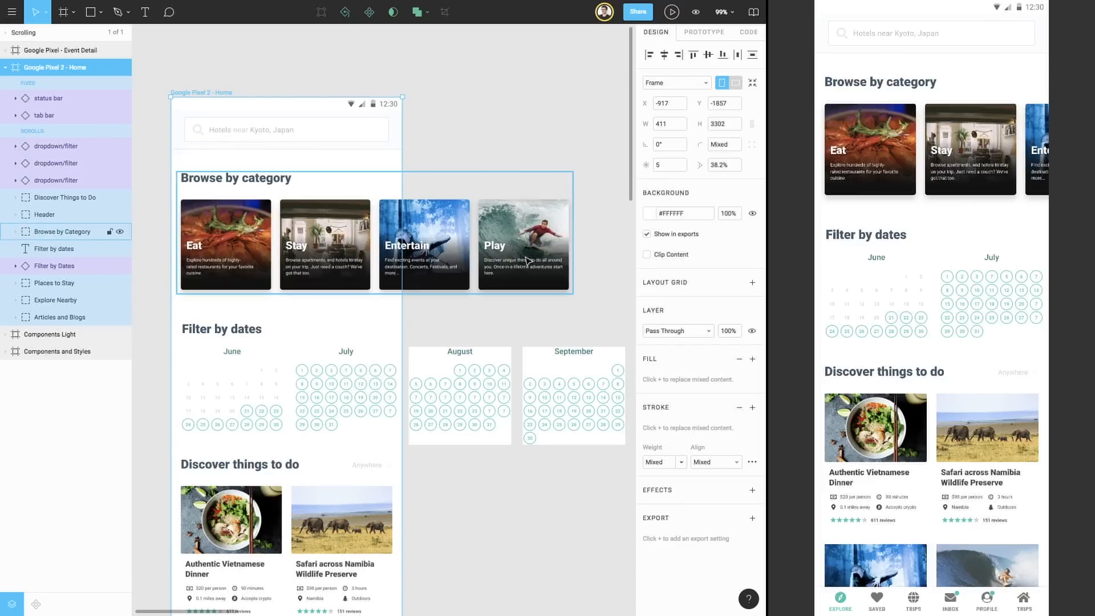
Select the four CategoryCard layers inside the expanded Browse by Category group
click(224, 245)
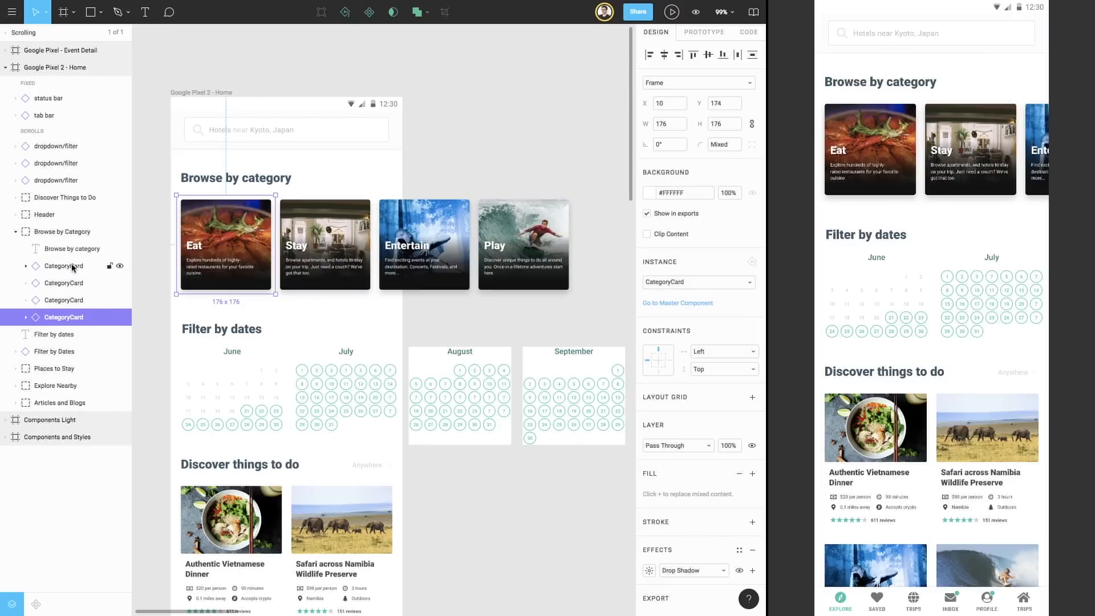
Wrap the four selected category cards in a new frame named Browse
key(cmd+g)
text(Browse)
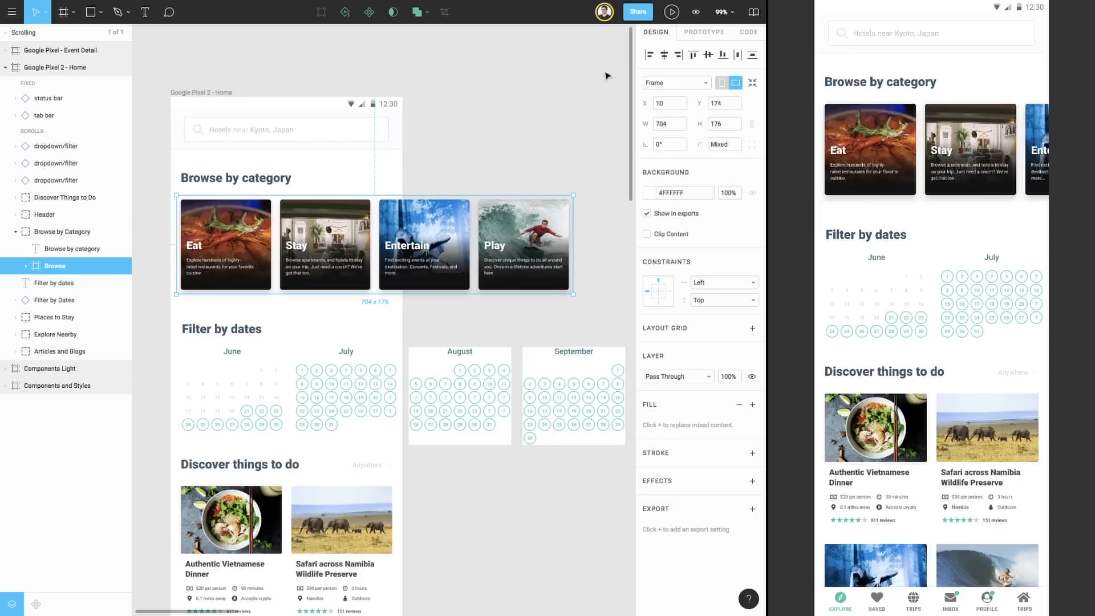
Set the Browse frame's Overflow Behavior to Horizontal Scrolling
click(704, 32)
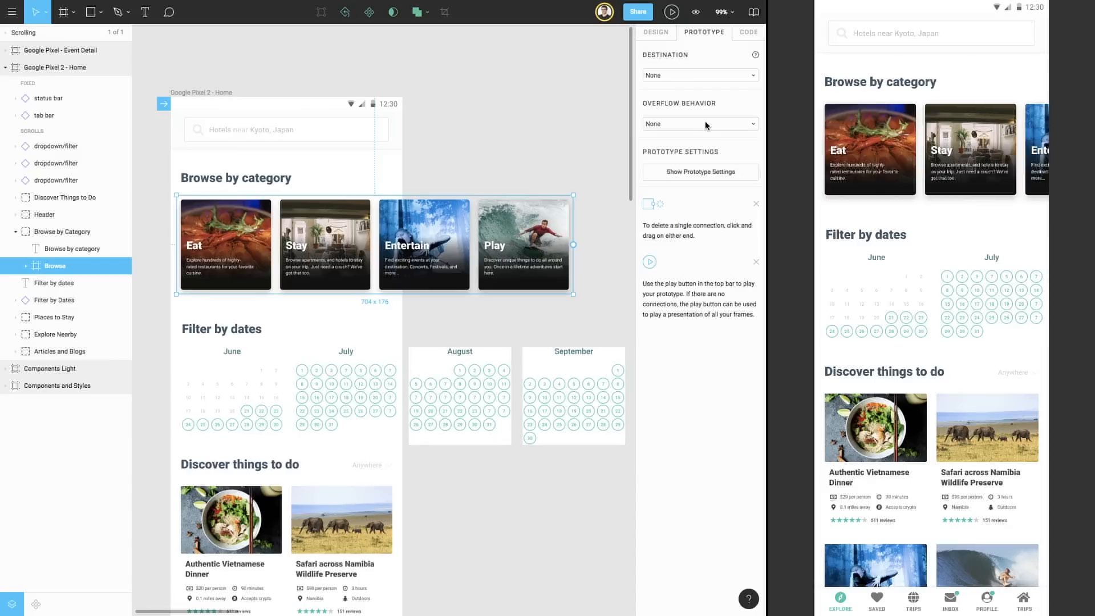
click(698, 124)
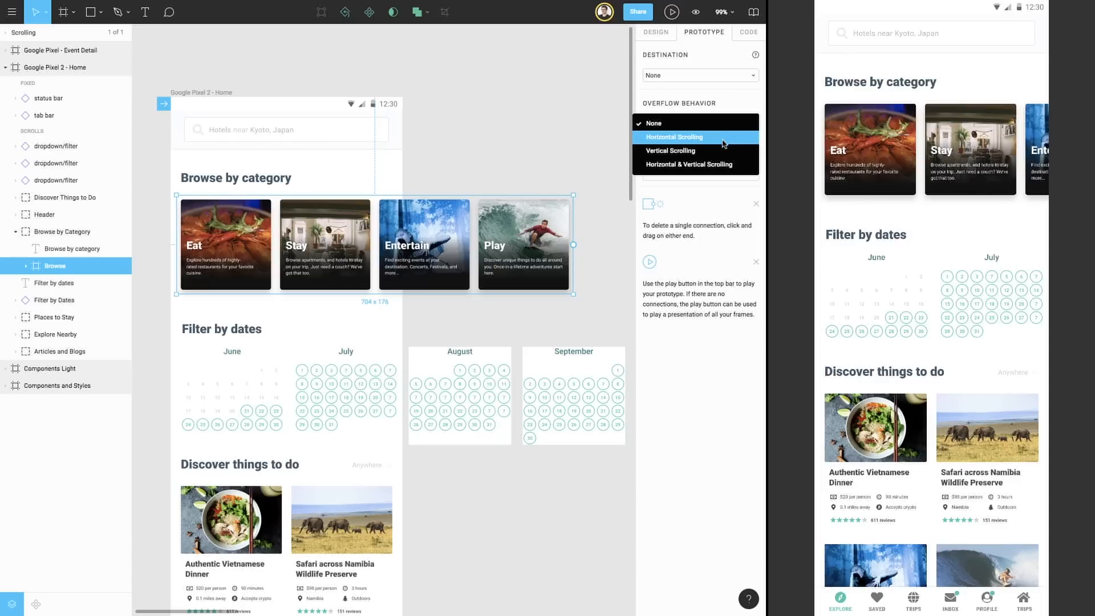
click(673, 137)
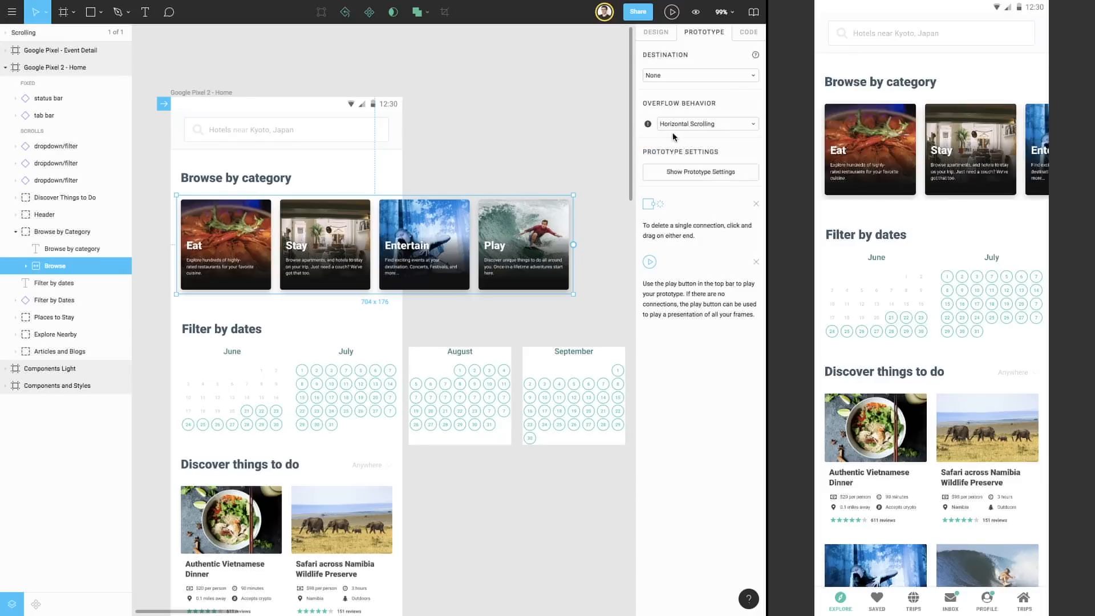
mouse_move(648, 130)
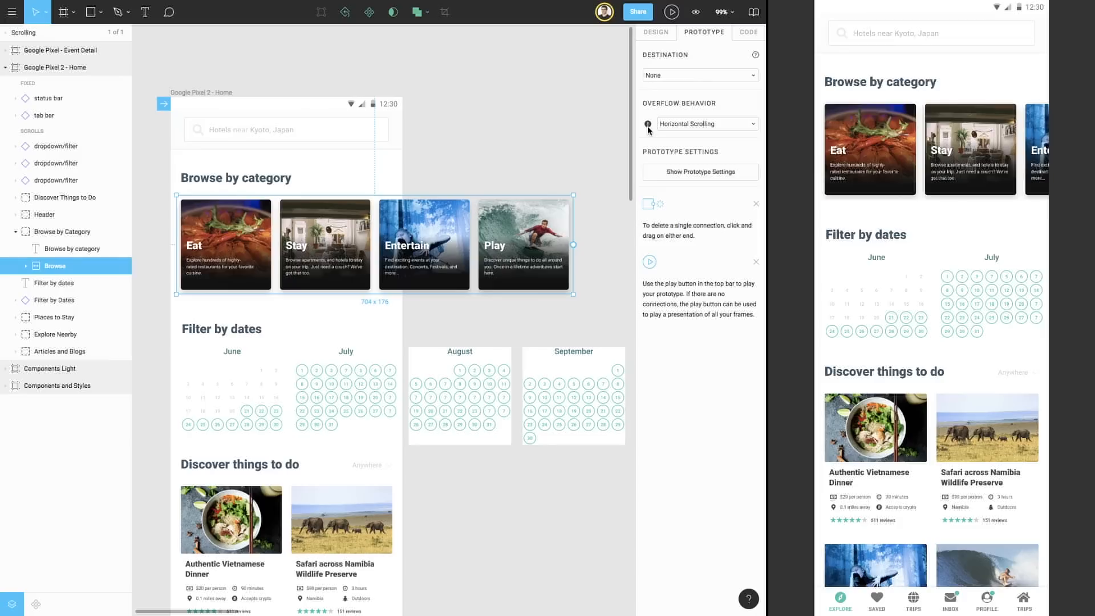
mouse_move(647, 124)
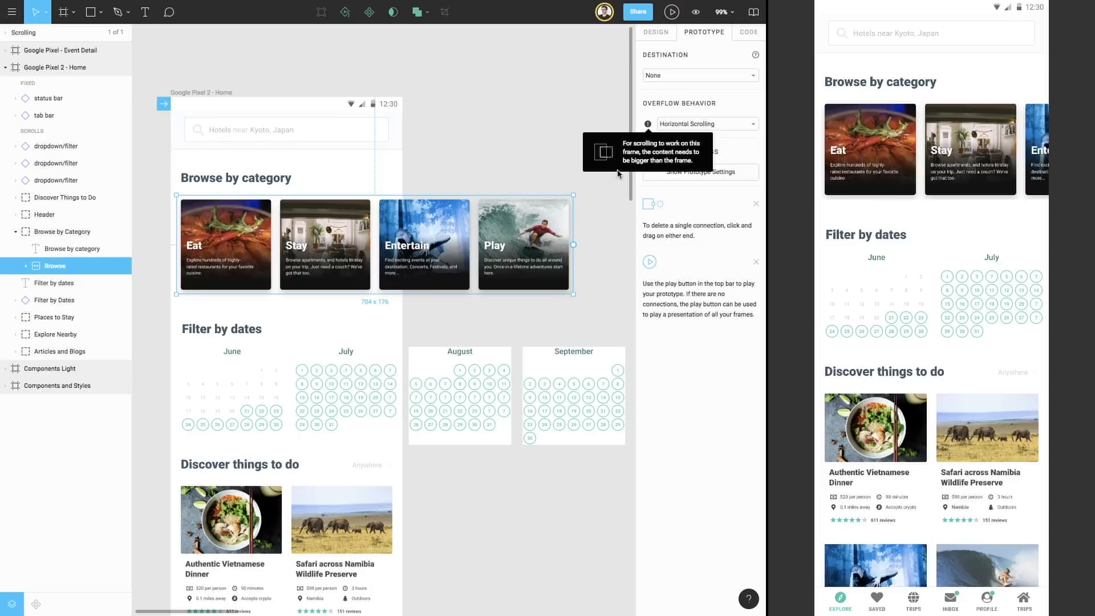
Narrow the Browse frame to 401 px and scroll the category cards sideways in the preview
drag(573, 245, 416, 245)
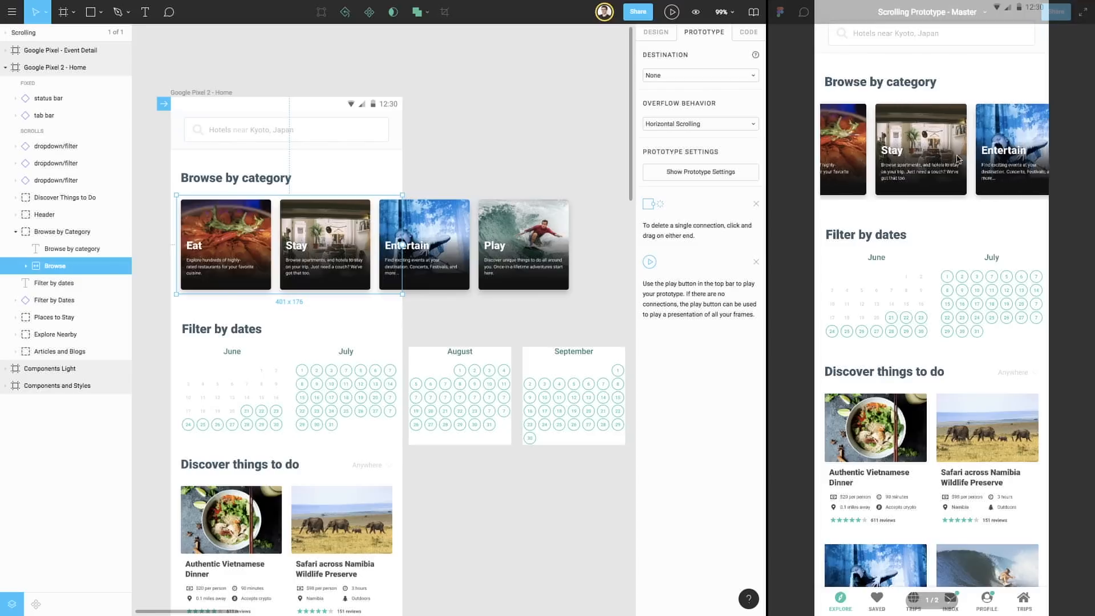
scroll(right, 3)
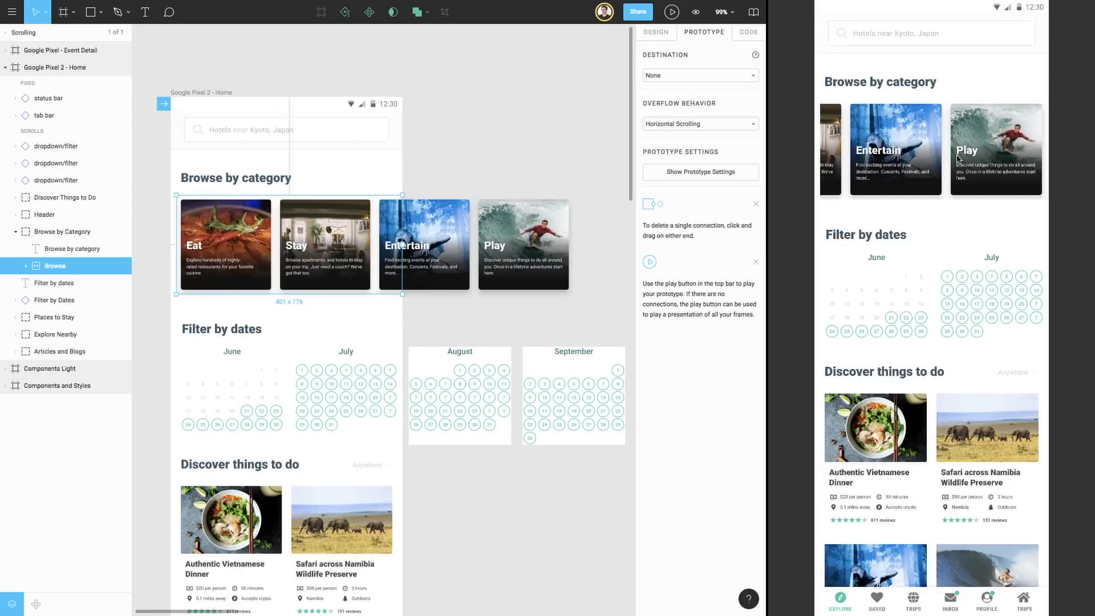
scroll(left, 3)
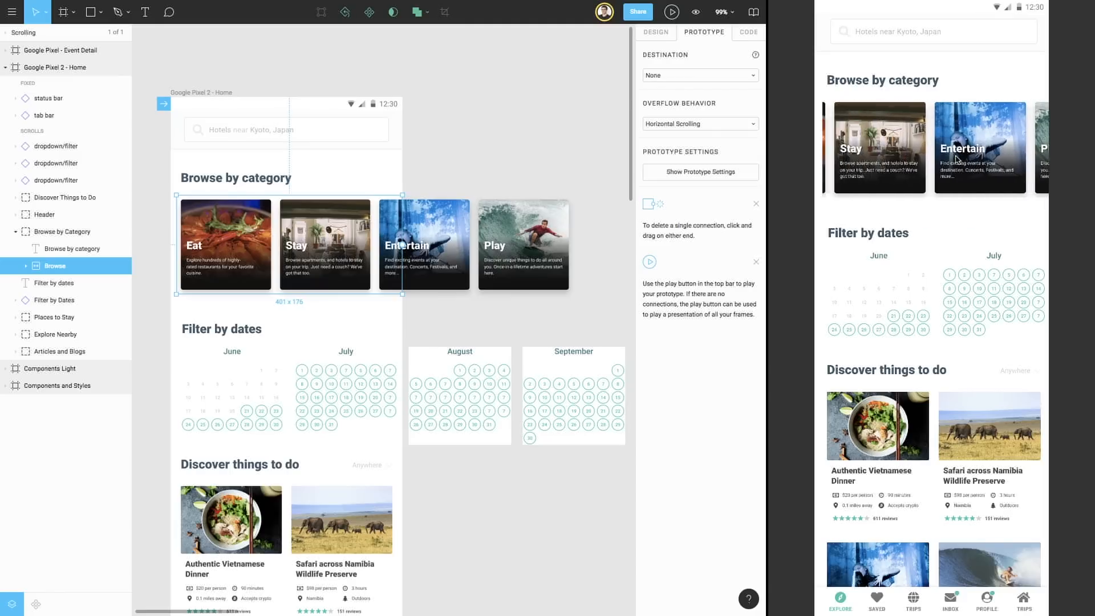
scroll(left, 3)
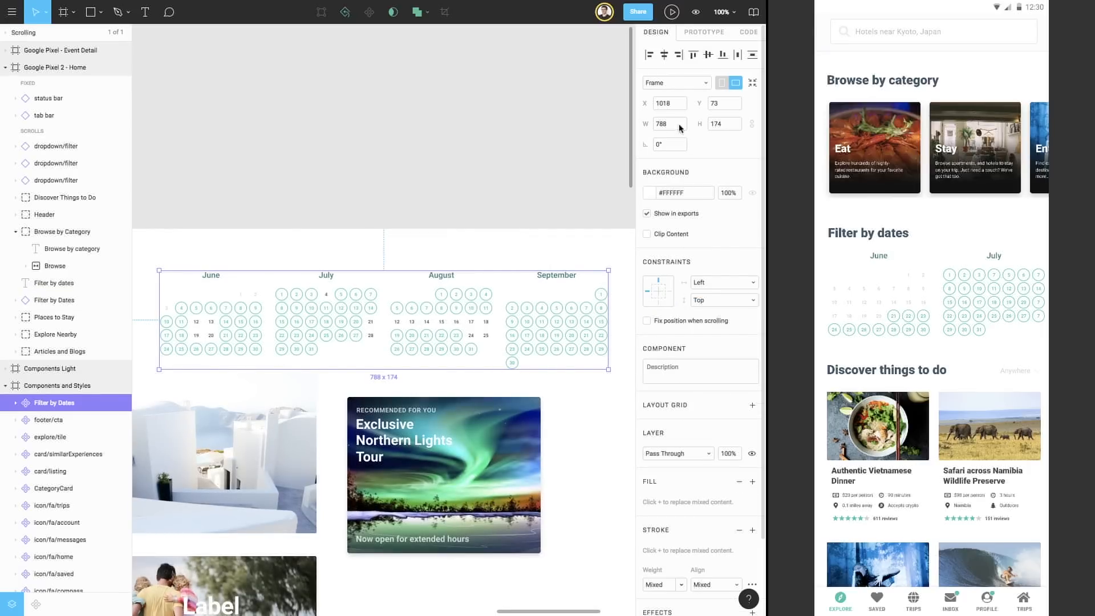
Set the Filter by Dates calendar's Overflow Behavior to Horizontal Scrolling
click(704, 32)
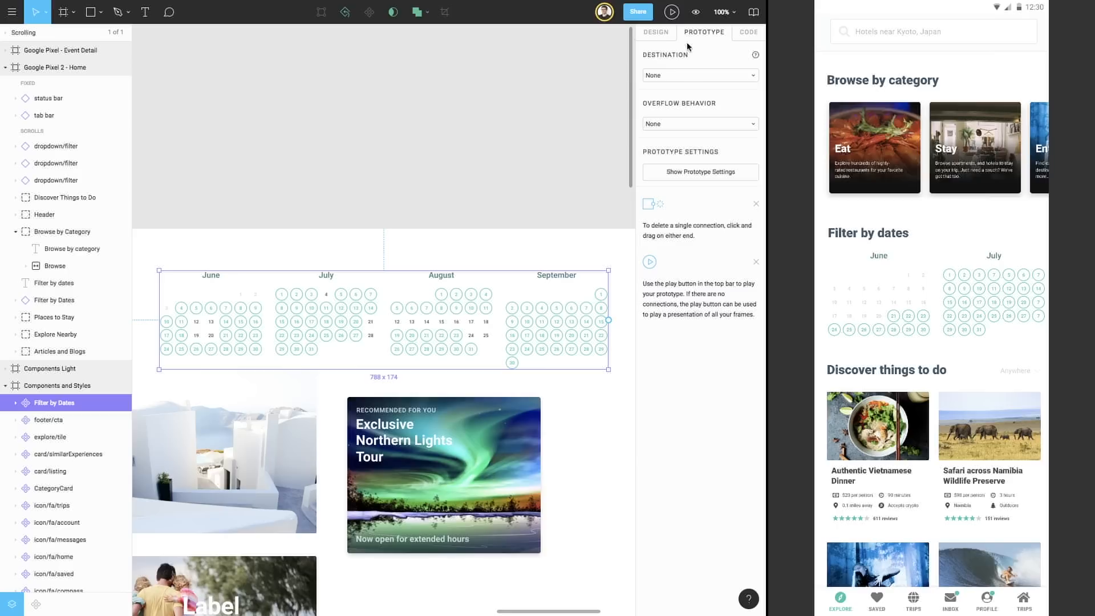
click(698, 123)
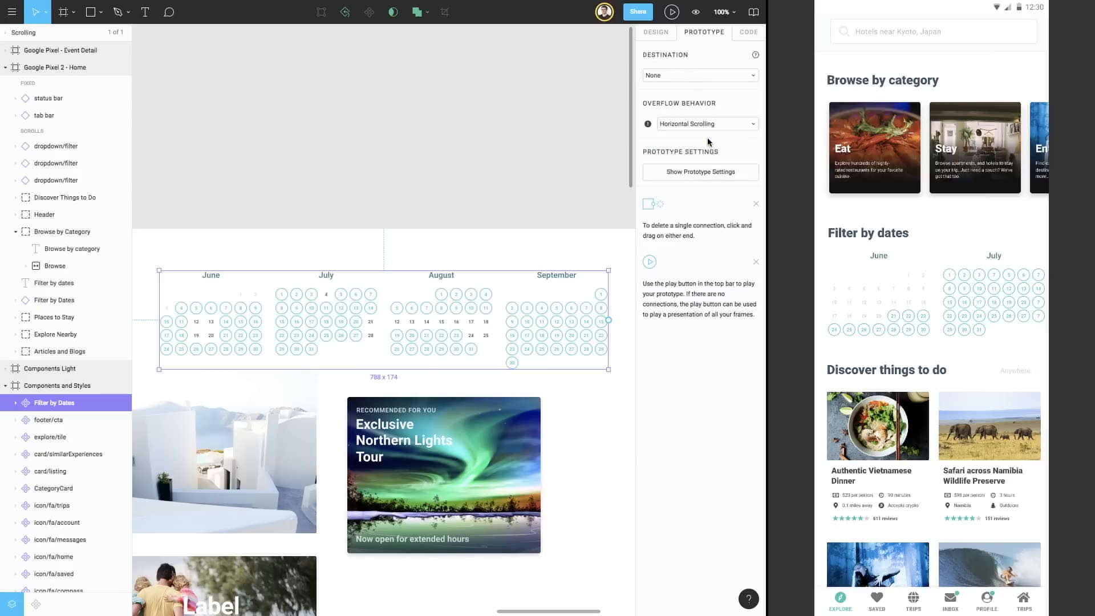
click(654, 32)
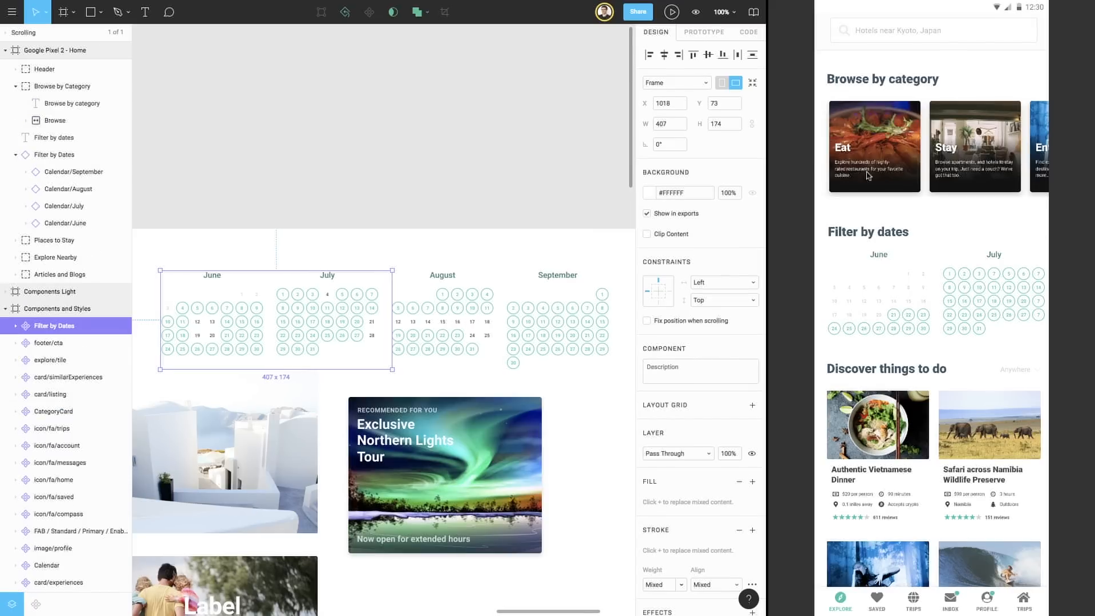
Scroll the preview and open the 'Learn to surf at Venice Beach' detail page
scroll(down, 3)
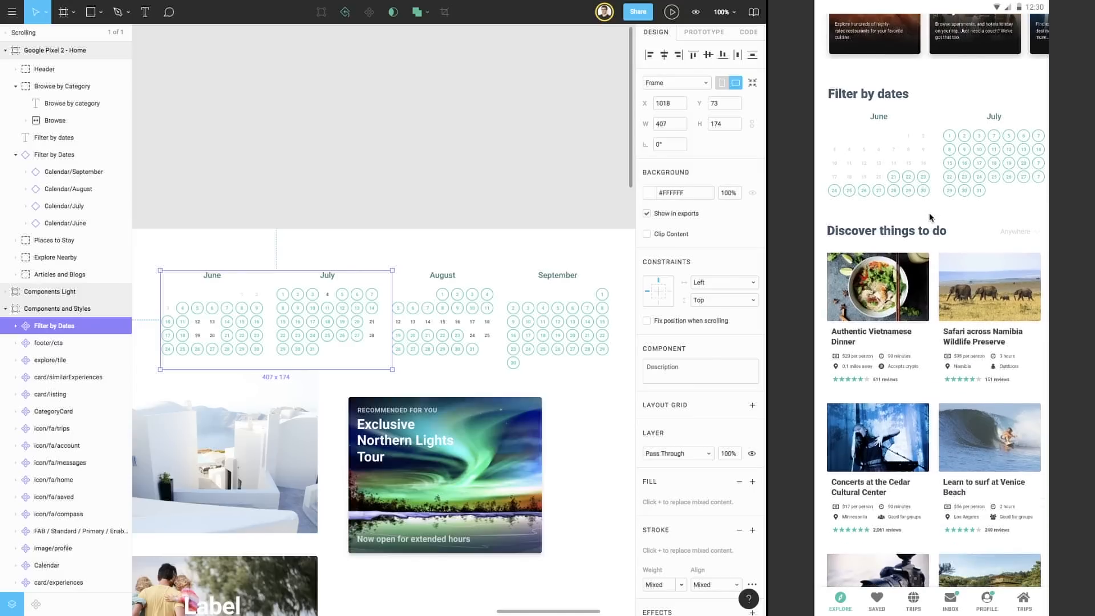
scroll(down, 3)
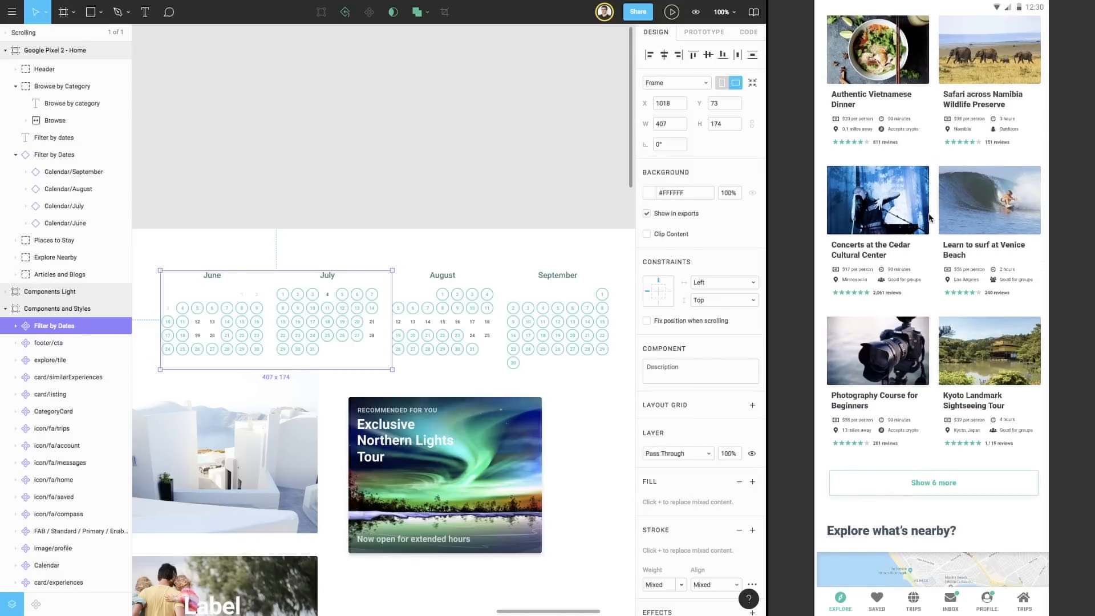
mouse_move(973, 206)
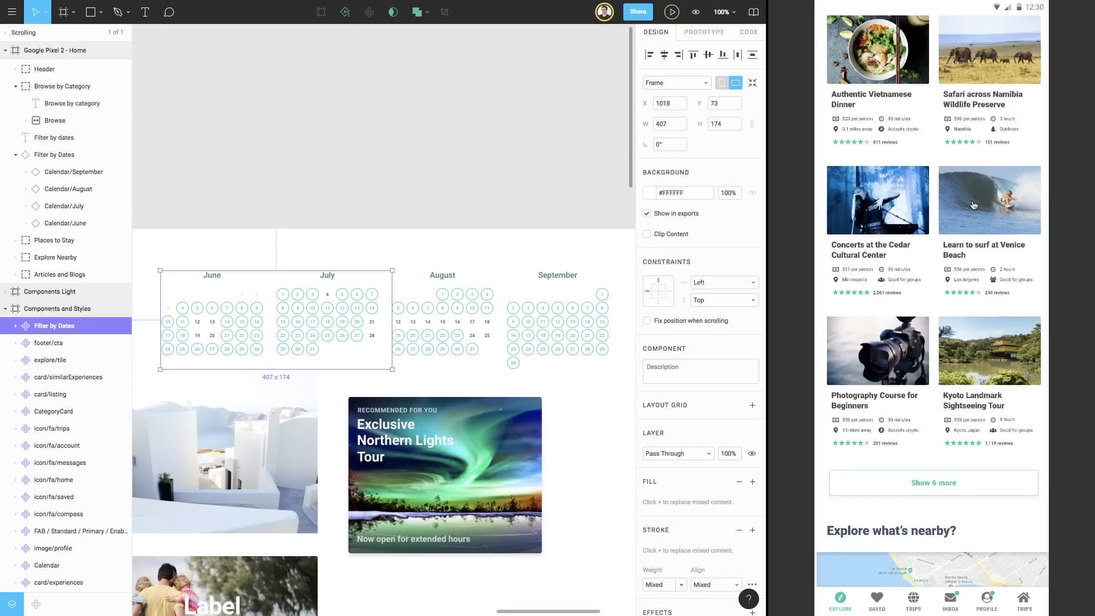
click(989, 200)
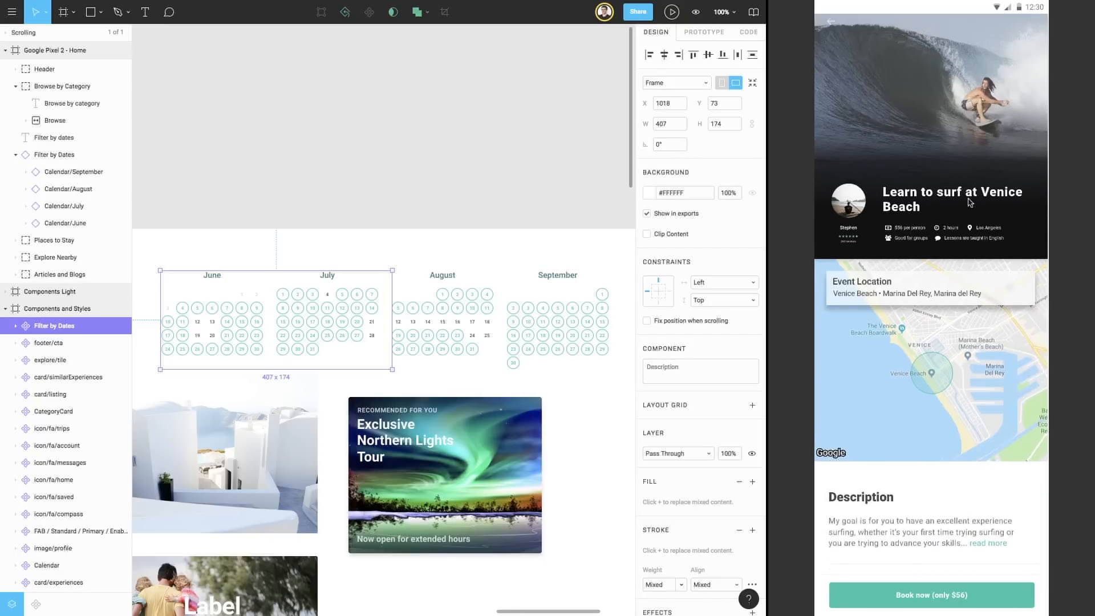
scroll(down, 3)
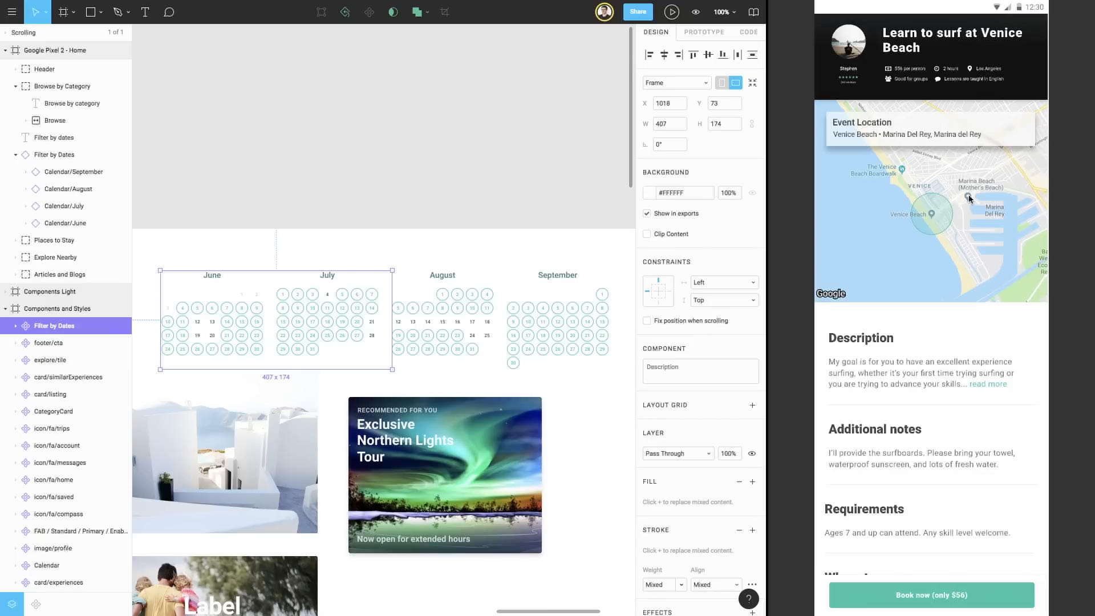
scroll(down, 3)
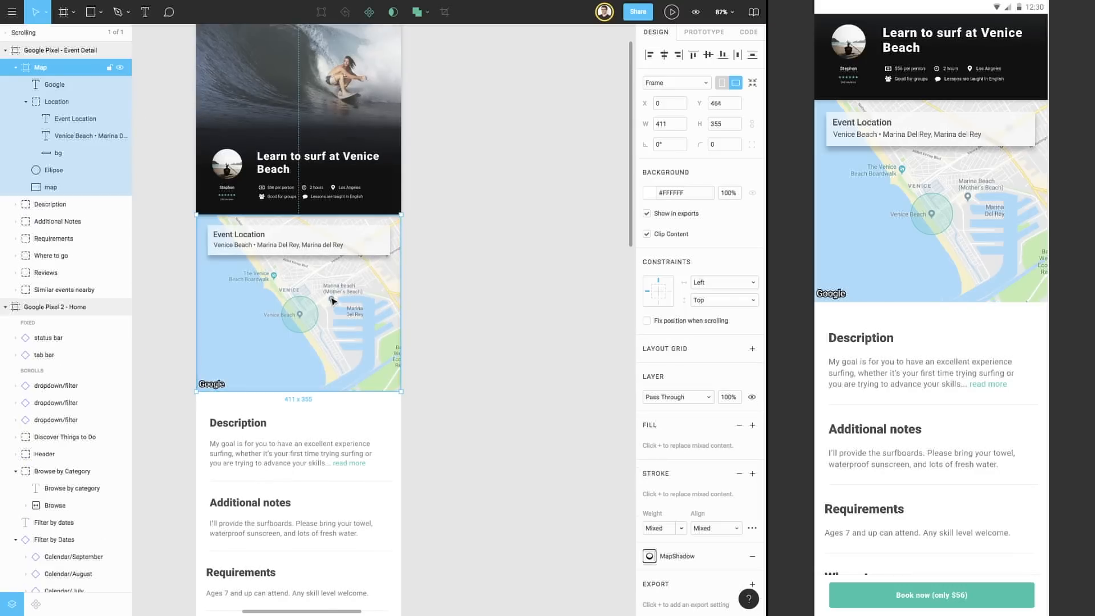
mouse_move(342, 296)
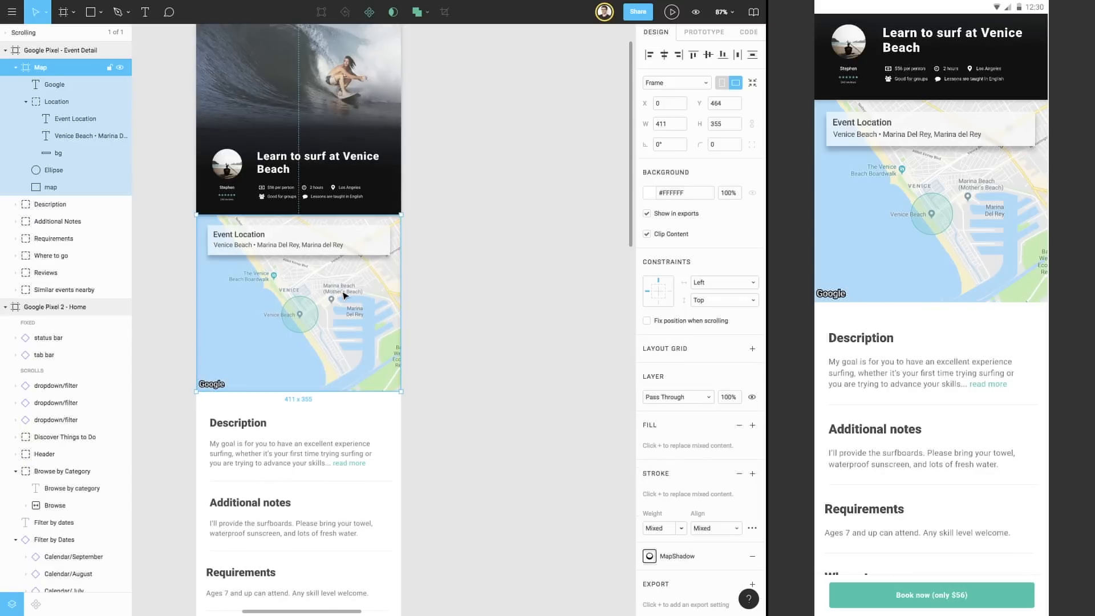
Enable Clip Content on the Map frame so it clips to 411 × 355
click(646, 234)
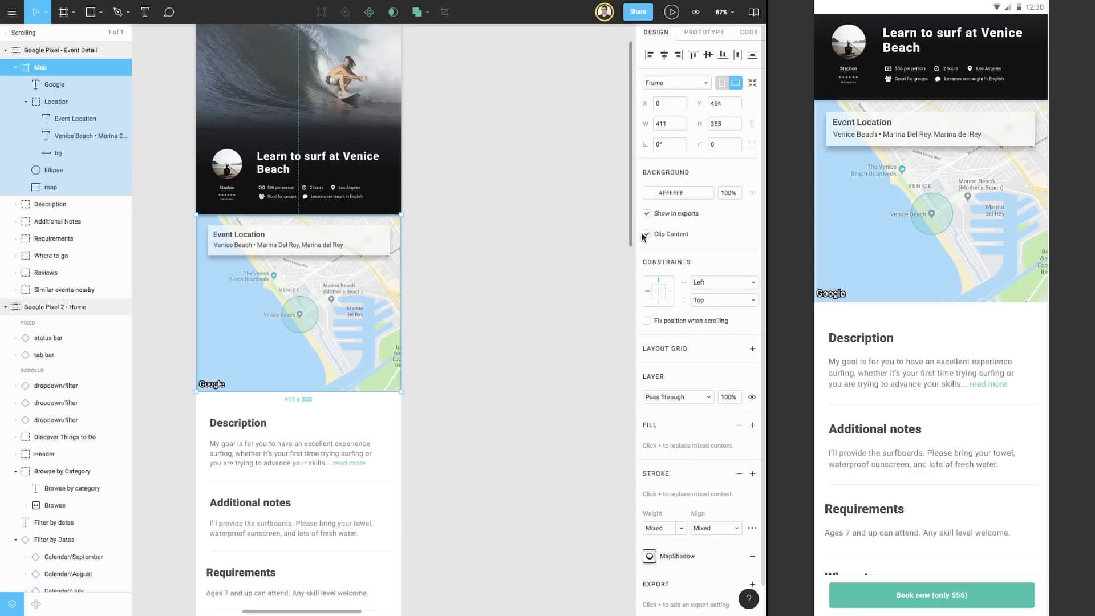
mouse_move(693, 55)
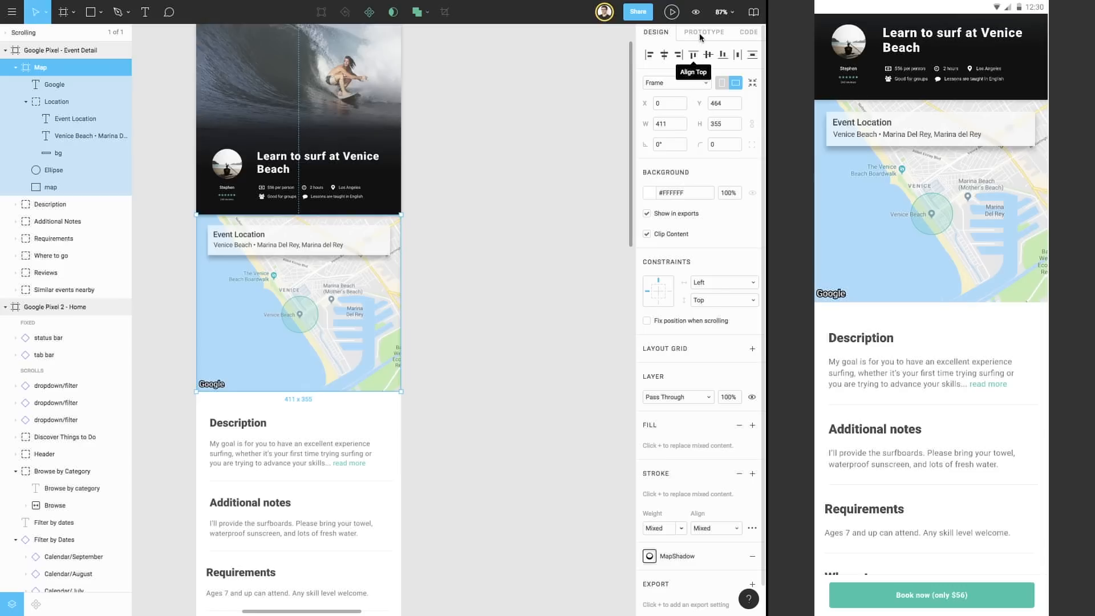
Give the Map frame Horizontal & Vertical Scrolling overflow behavior, then return to Design properties
click(703, 31)
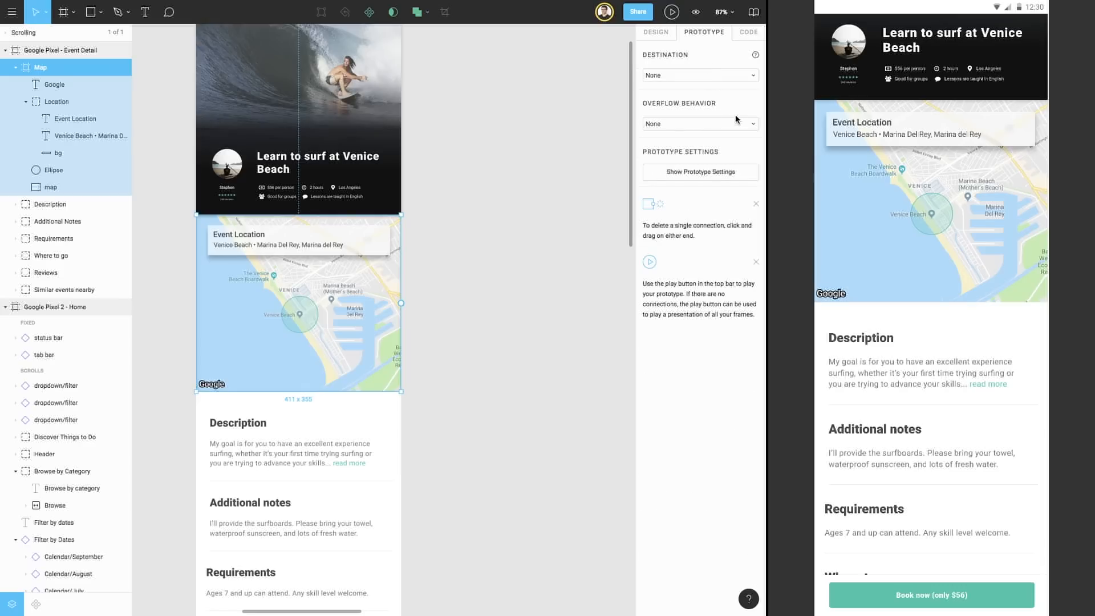
click(698, 124)
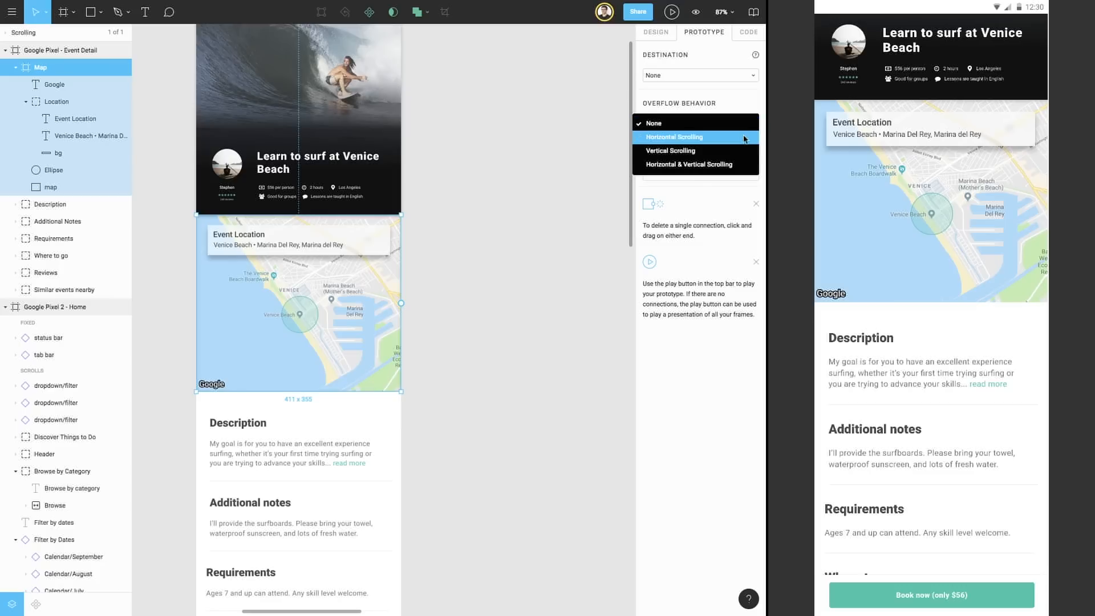
mouse_move(745, 165)
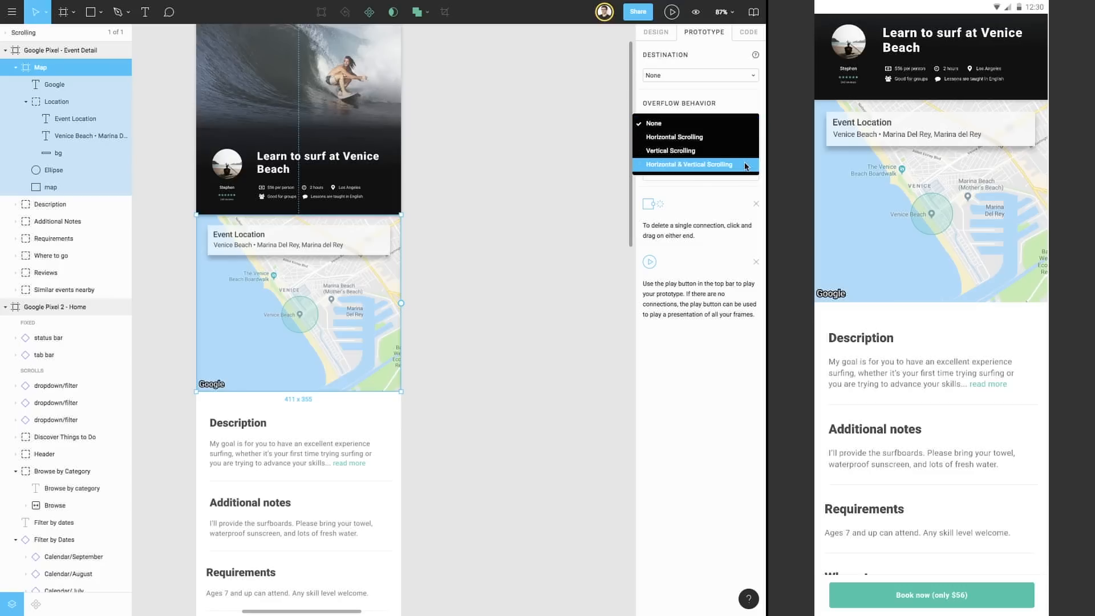
click(691, 164)
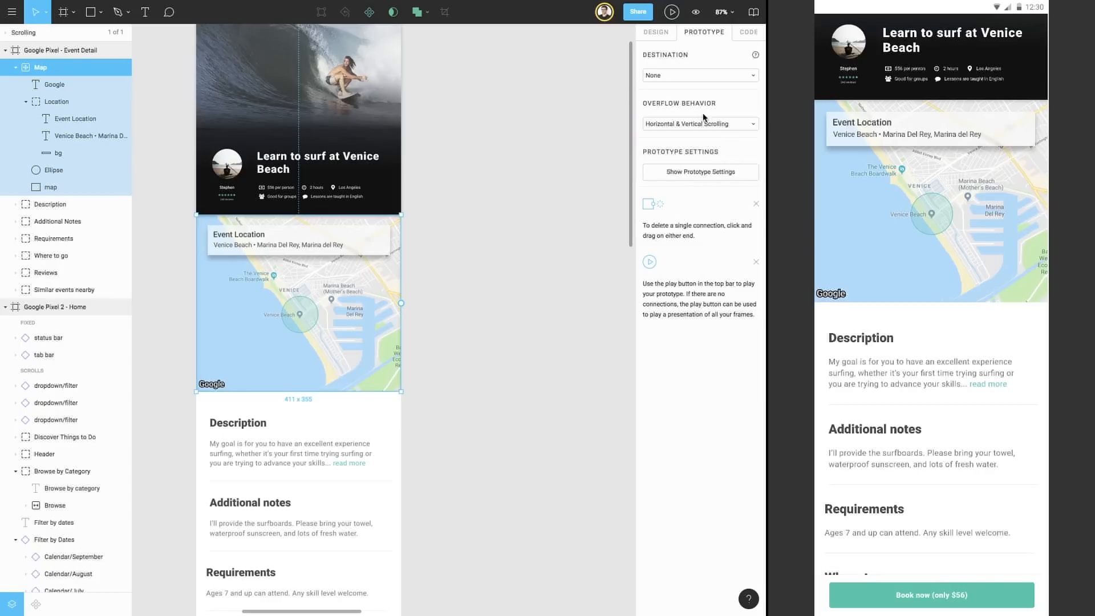
click(655, 32)
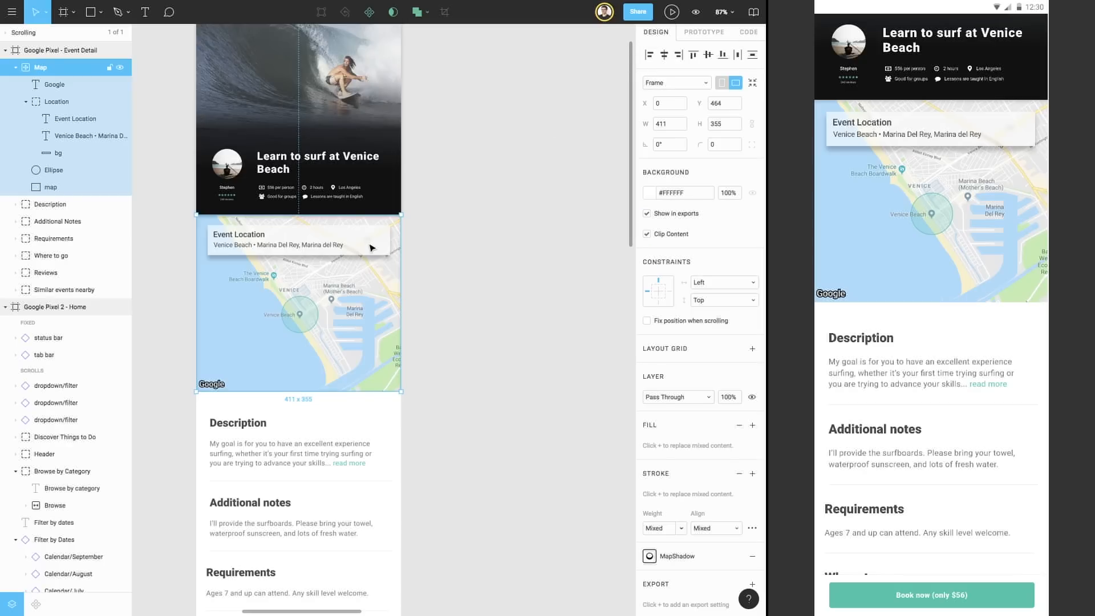
Fix the Location card's position when scrolling so the map layers pan beneath it
click(56, 102)
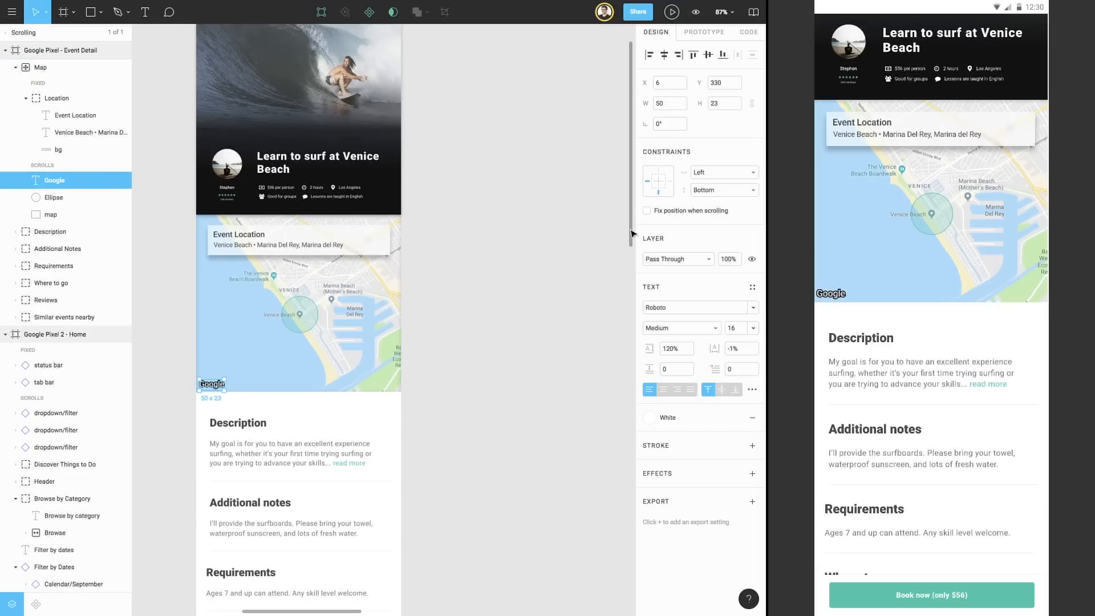
click(646, 211)
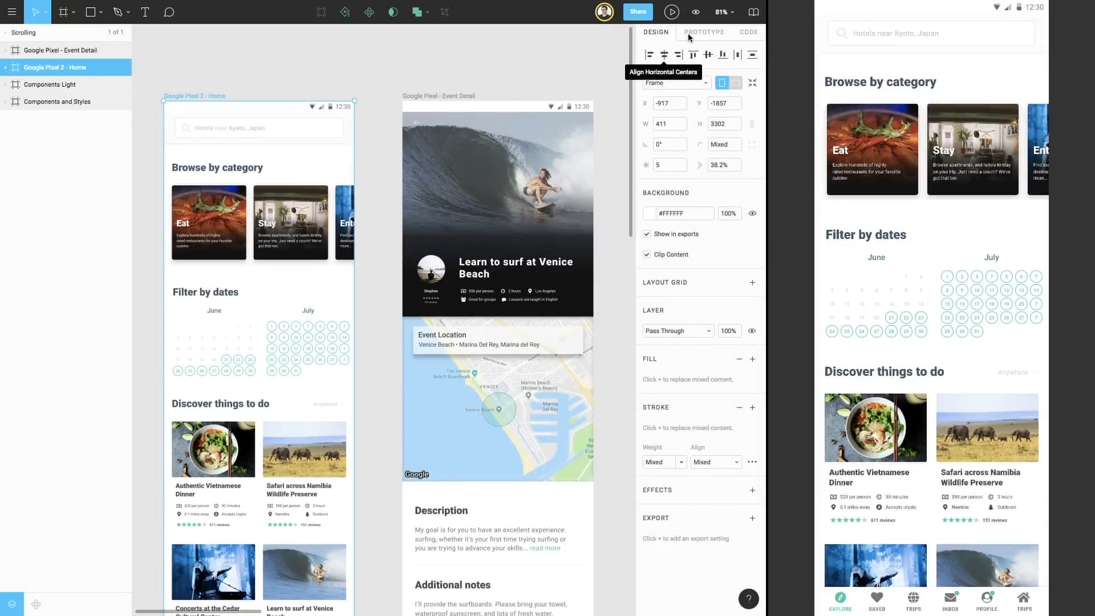
Show the page-wide prototype settings and open the preview Device list
click(703, 32)
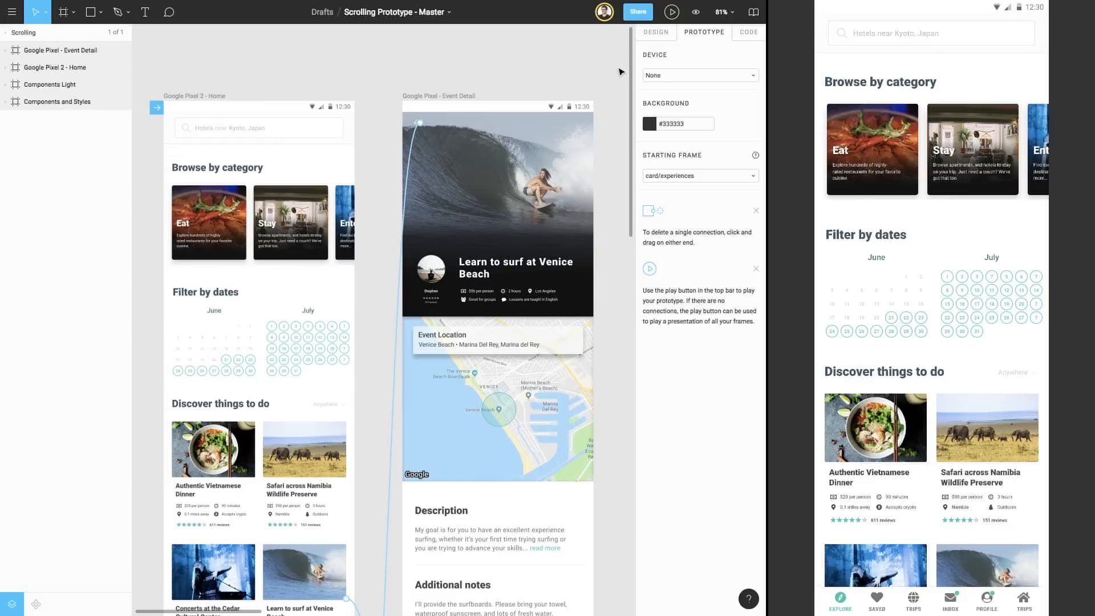
click(698, 74)
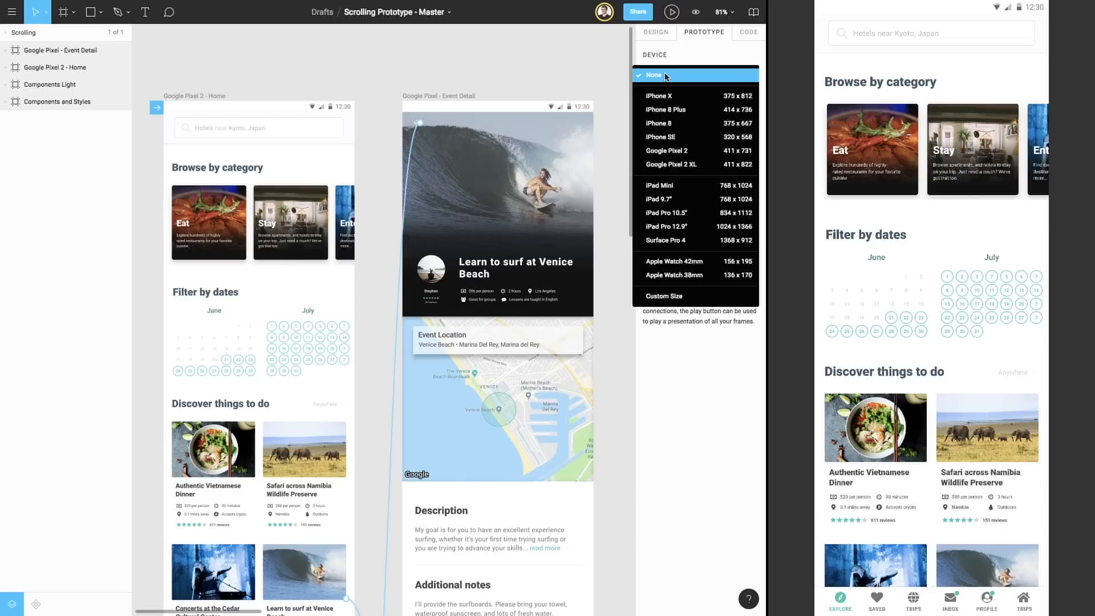
mouse_move(682, 109)
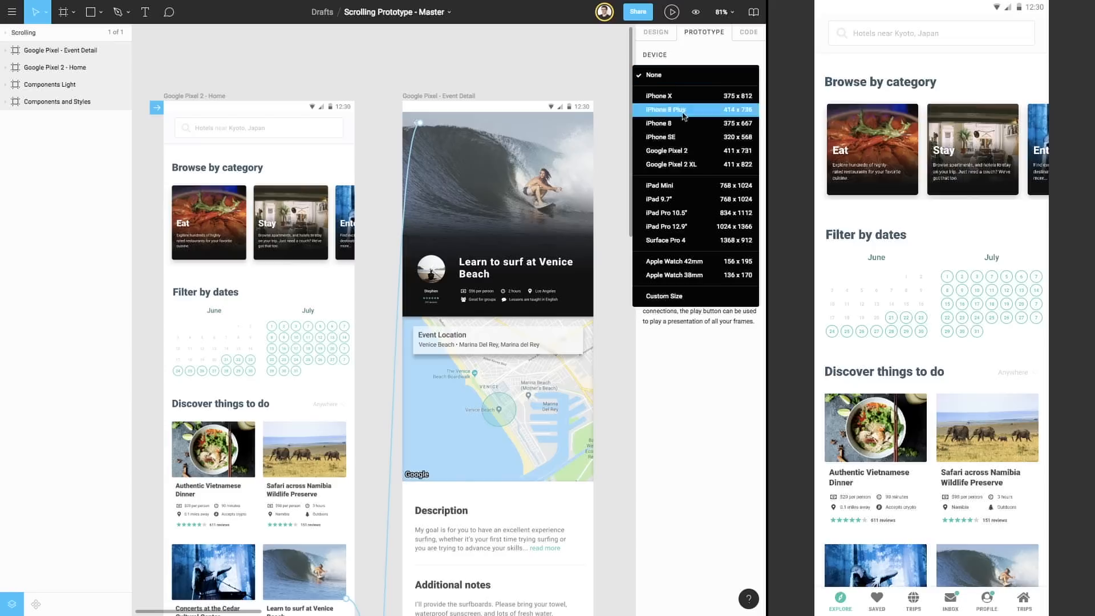
Preview the prototype on a Google Pixel 2 with the Just Black model
click(667, 149)
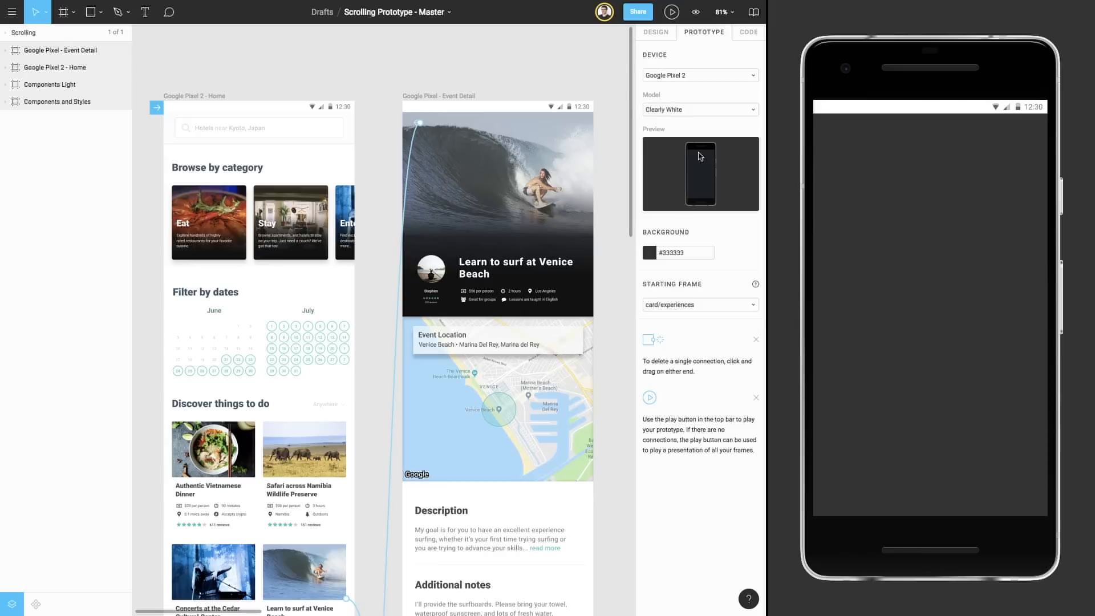
click(698, 109)
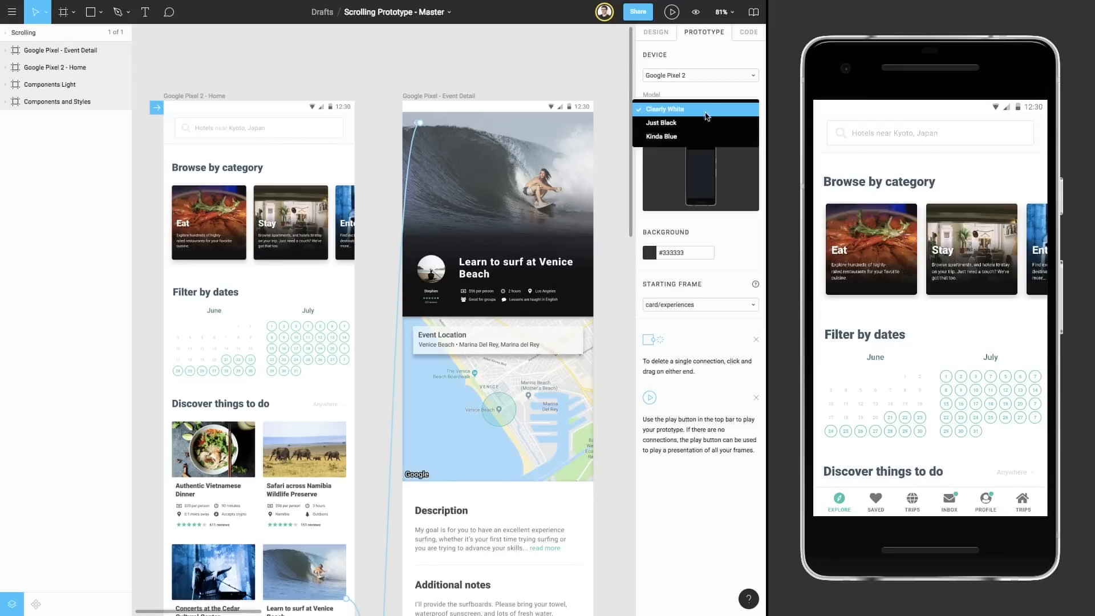
click(659, 124)
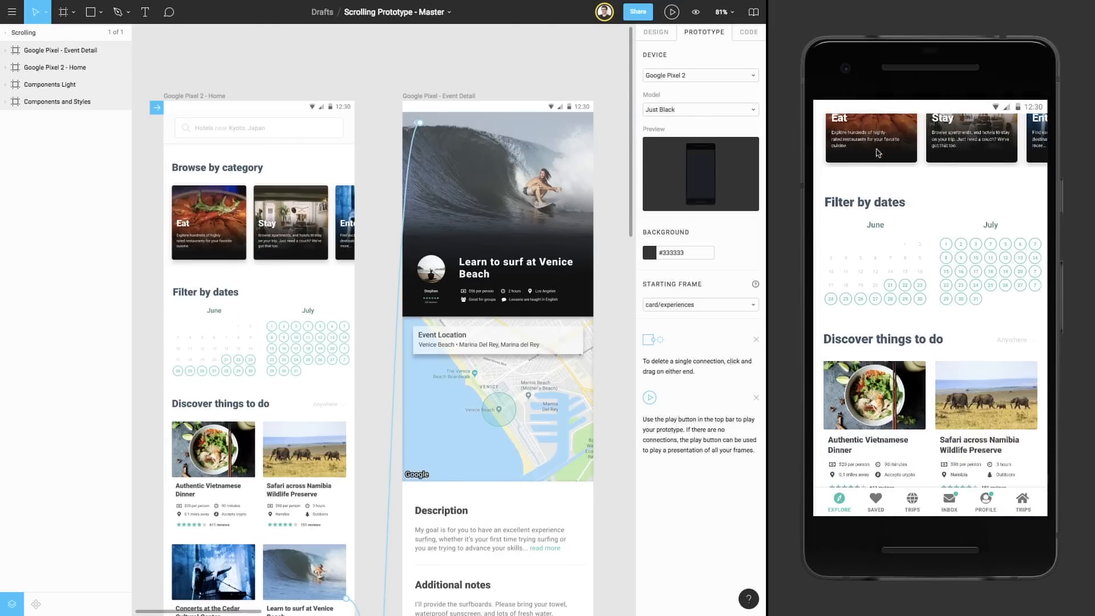
Scroll the preview from Home down into the surf detail reviews
scroll(down, 3)
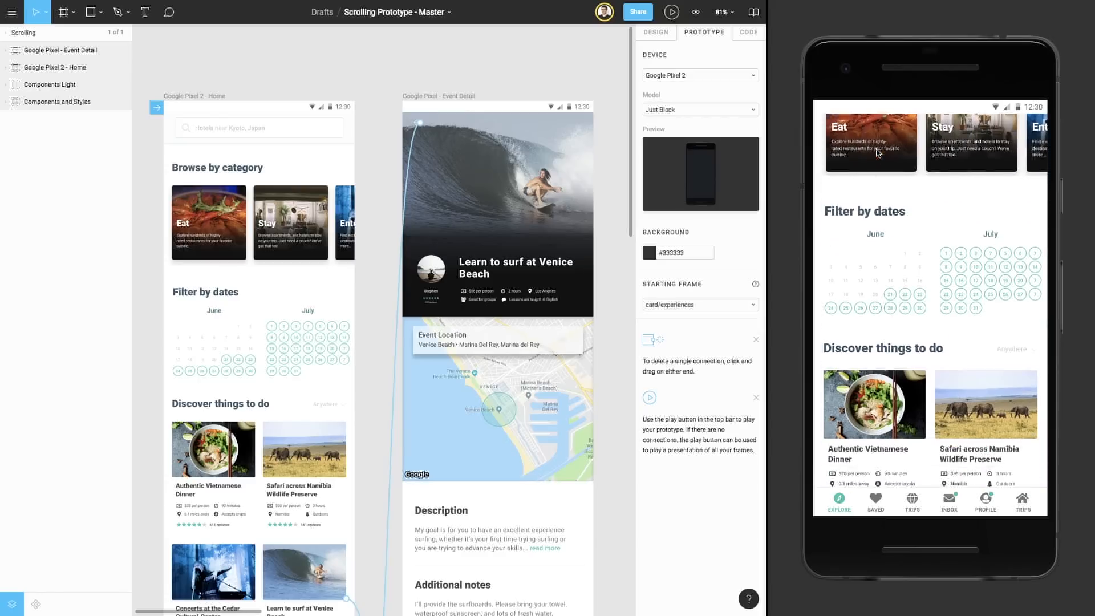
scroll(down, 3)
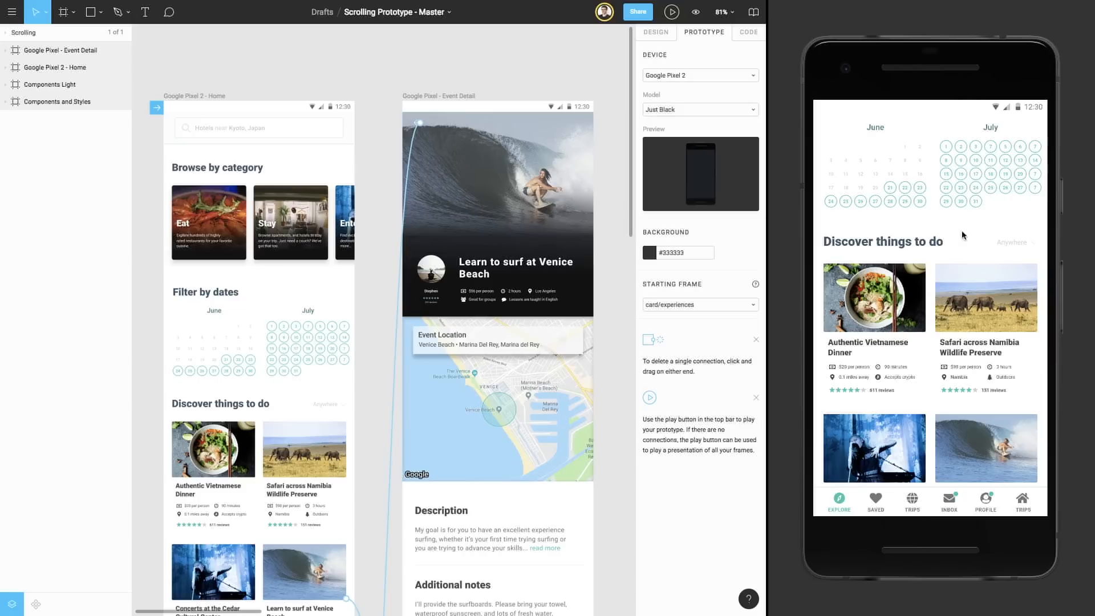
scroll(down, 3)
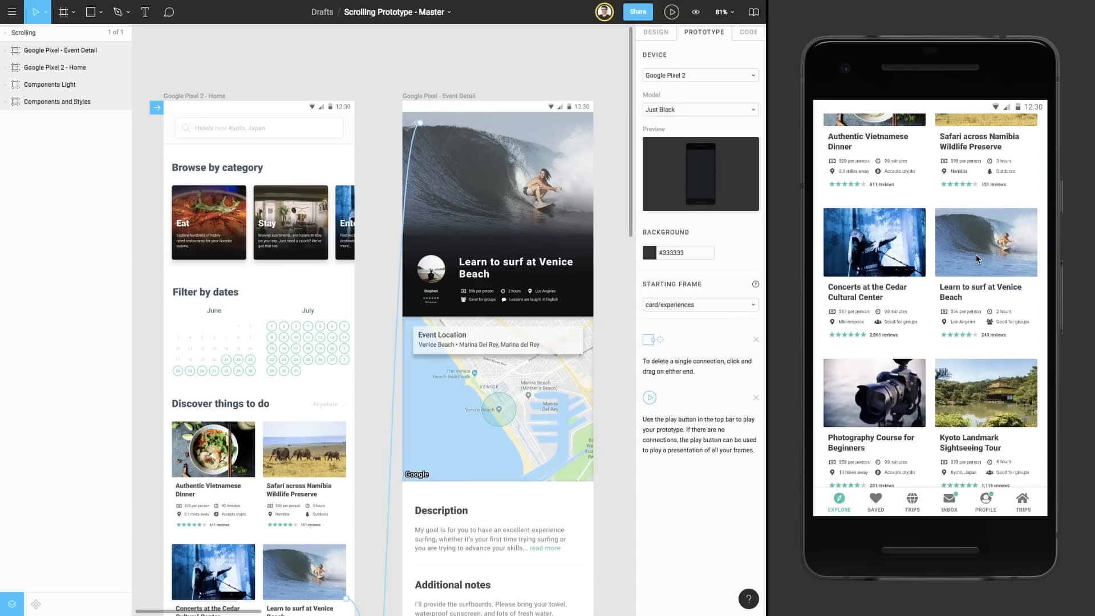
scroll(down, 3)
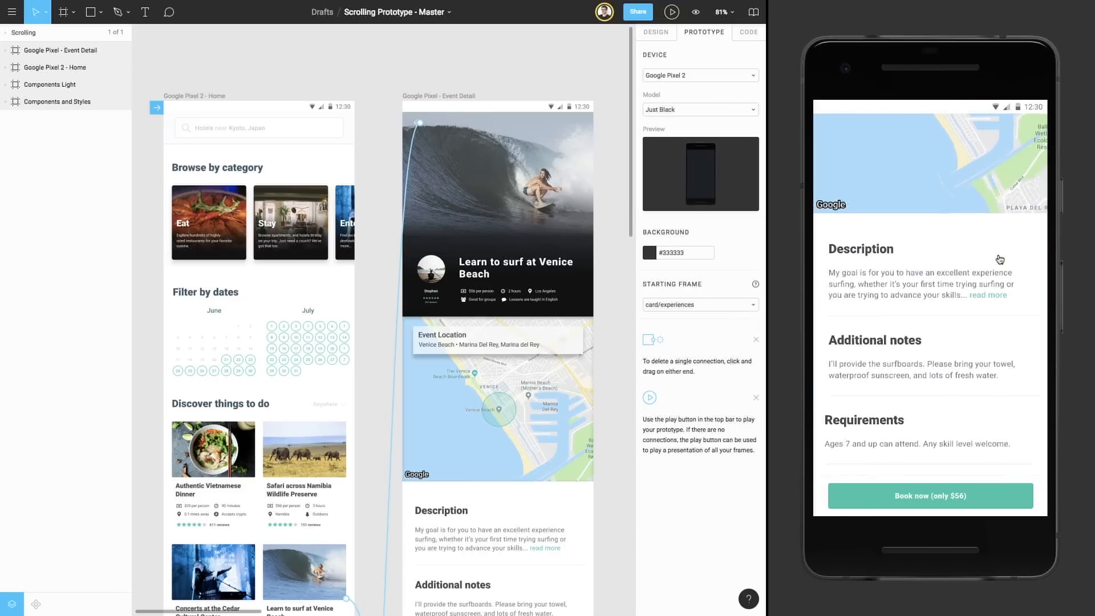
scroll(down, 3)
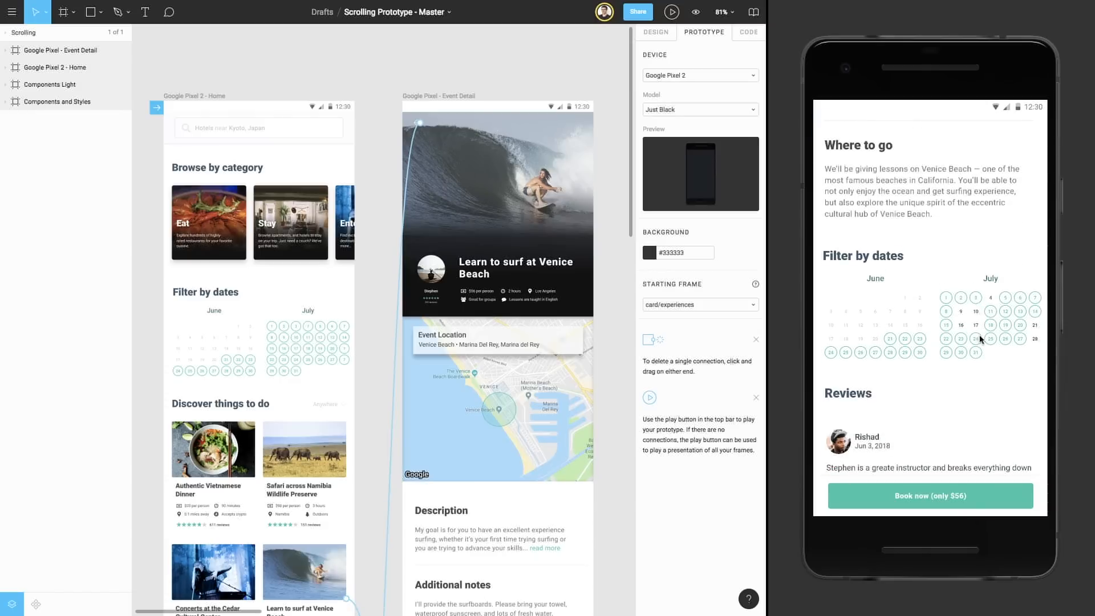
scroll(down, 3)
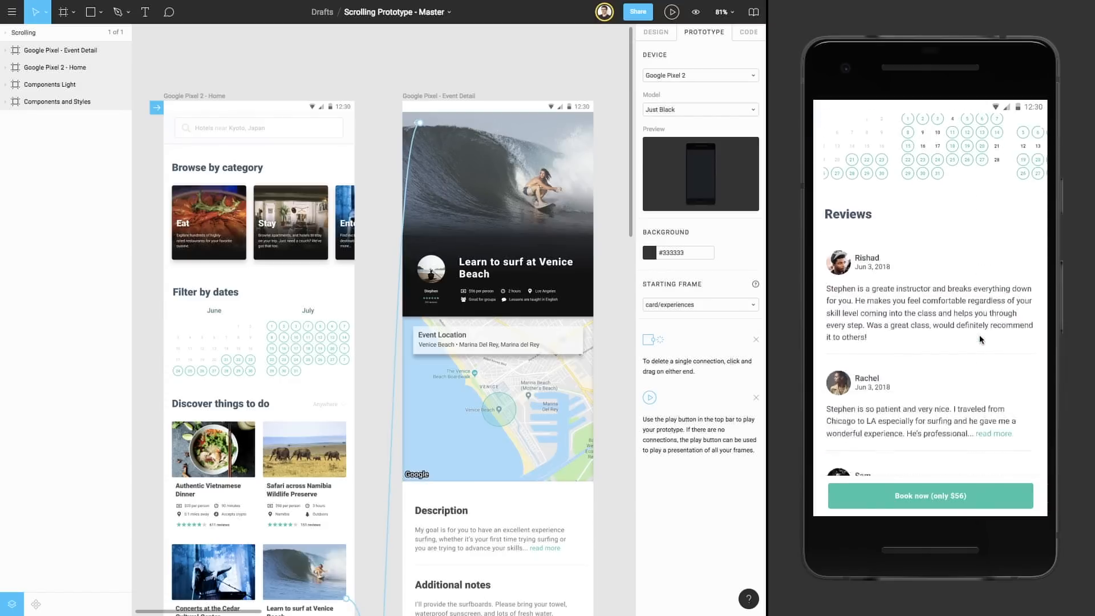